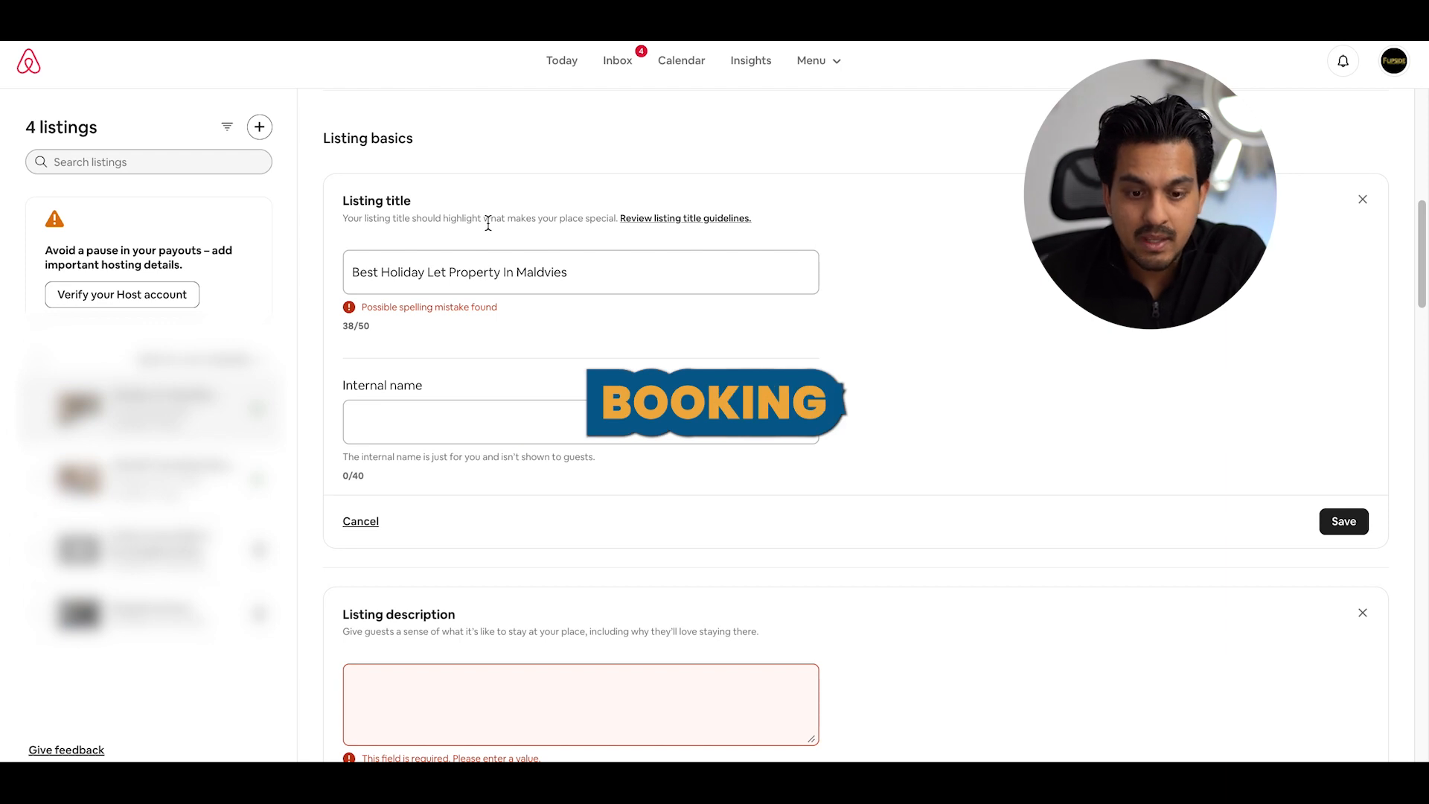
Clear the old listing title 'Best Holiday Let Property In Maldvies'
{"action": "triple_click", "coordinate": [459, 271]}
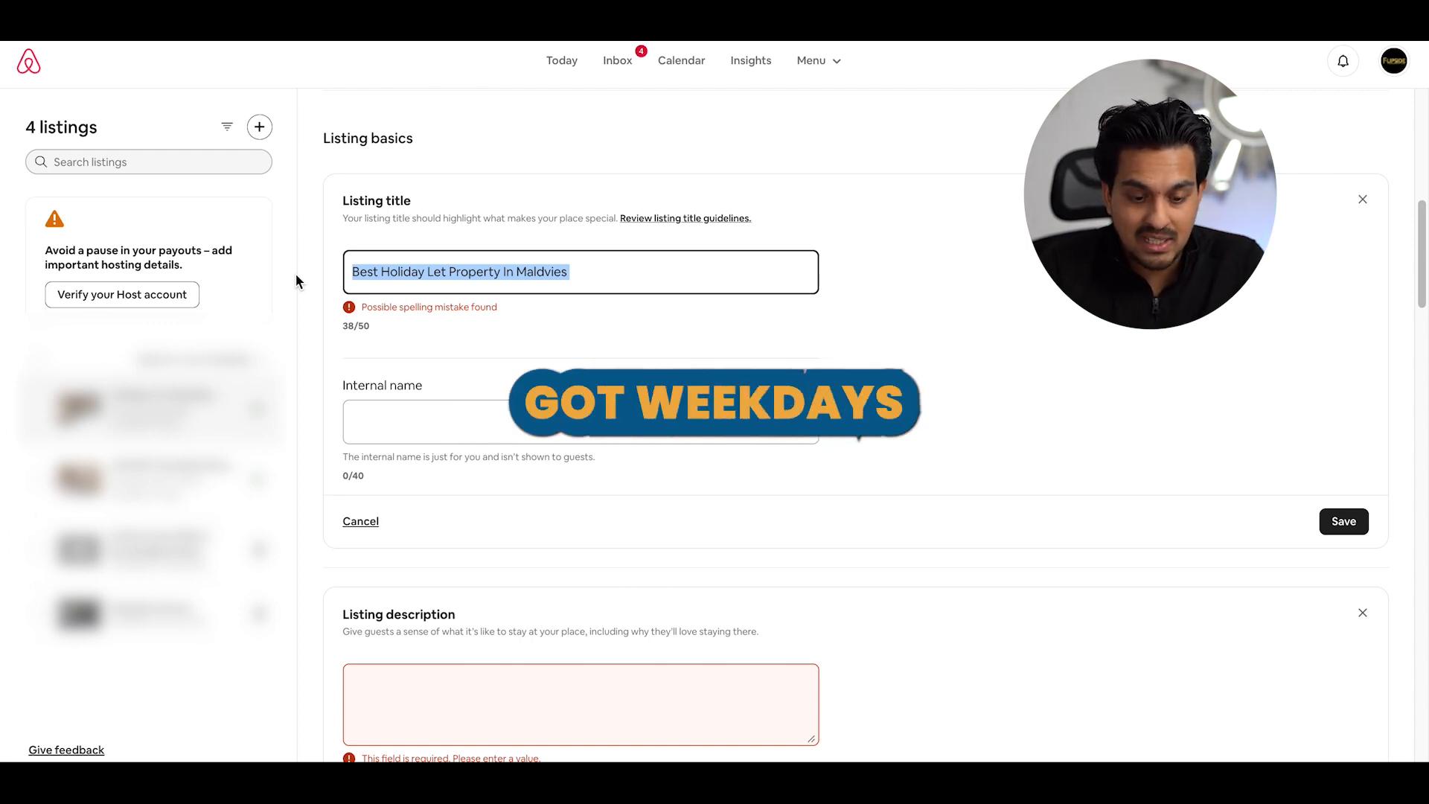
{"action": "key", "text": "delete"}
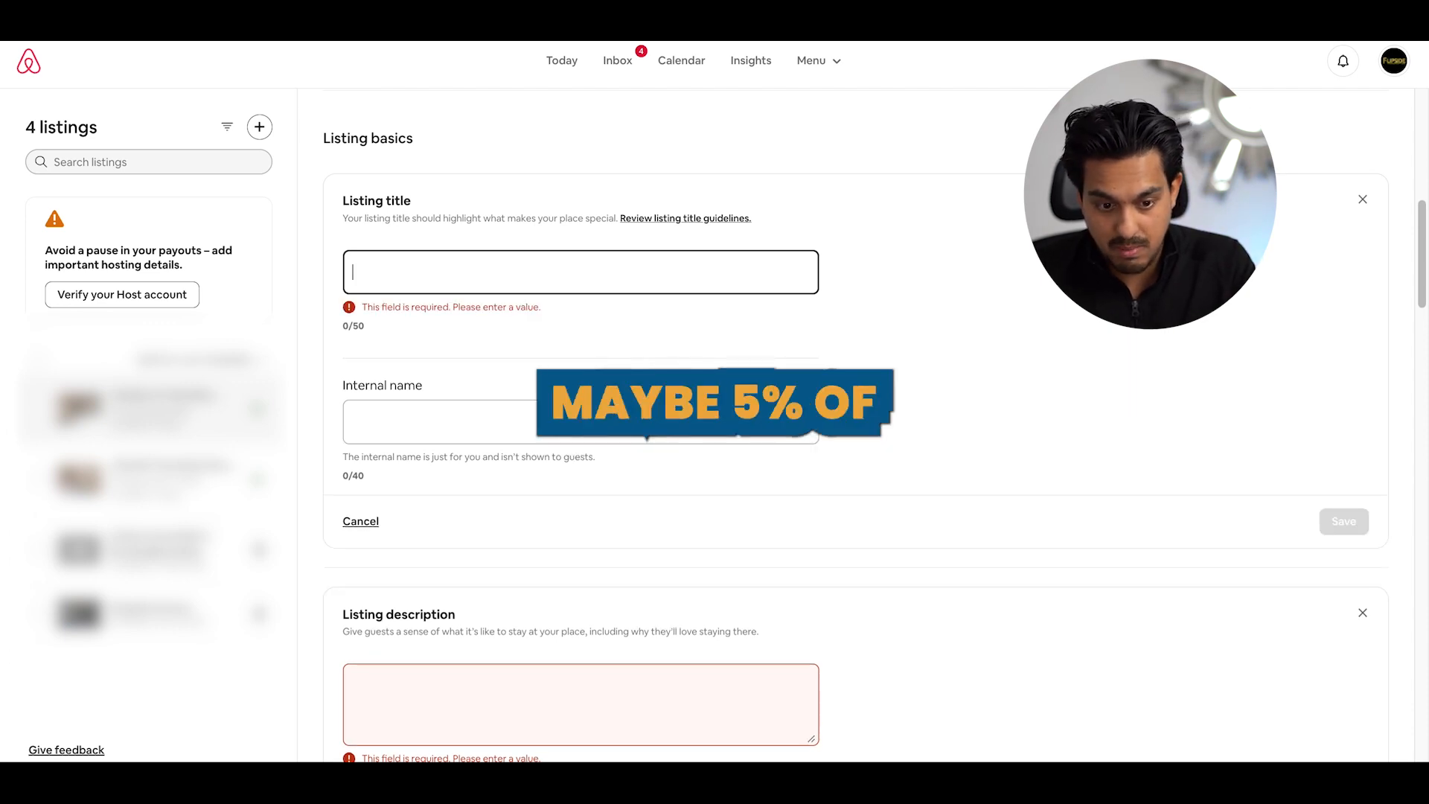
Enter the listing title '5%OFF | 3 Nights |Maldives|ClearWaterBeach'
{"action": "type", "text": "5%OFF | 3 Nights |"}
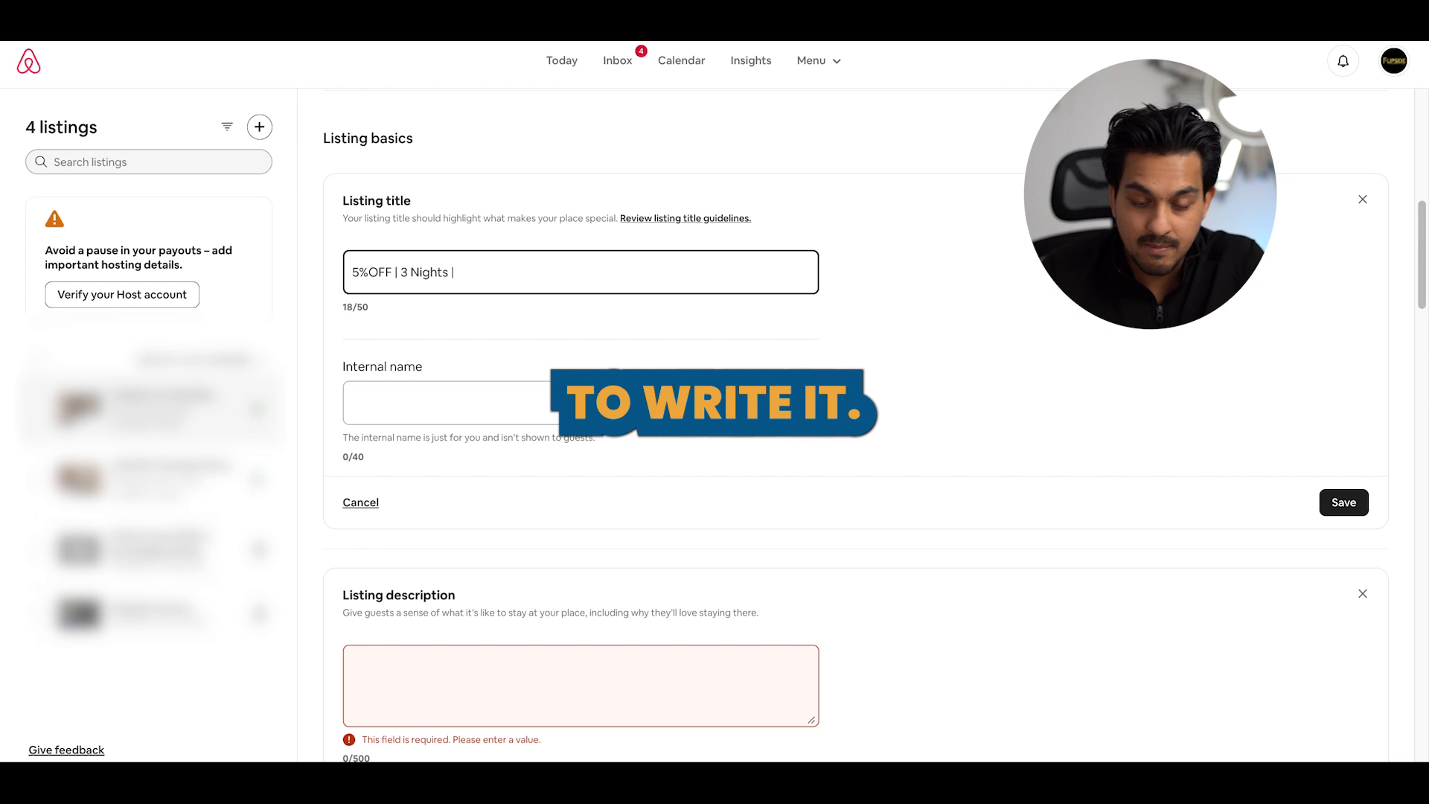
{"action": "type", "text": "M"}
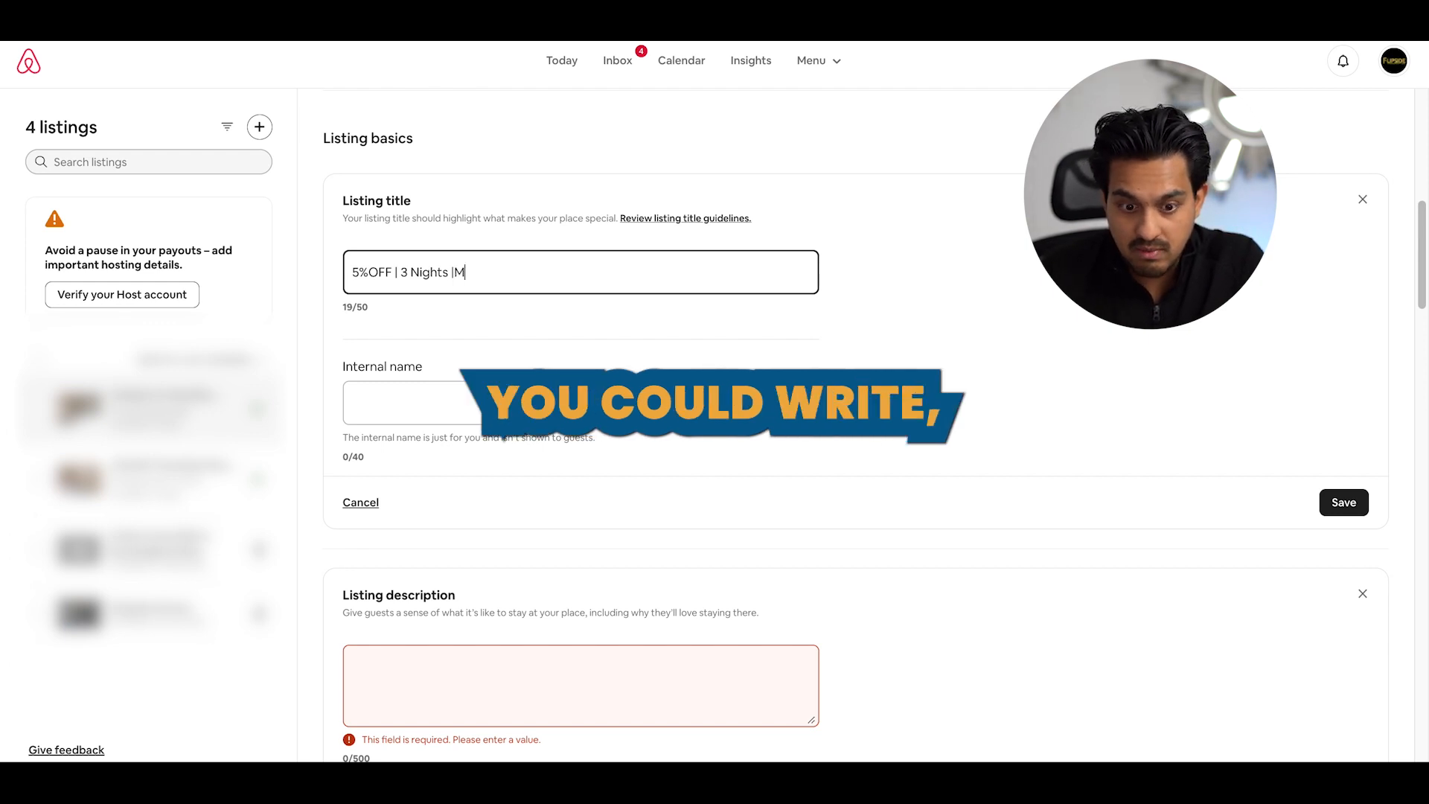
{"action": "type", "text": "aldv"}
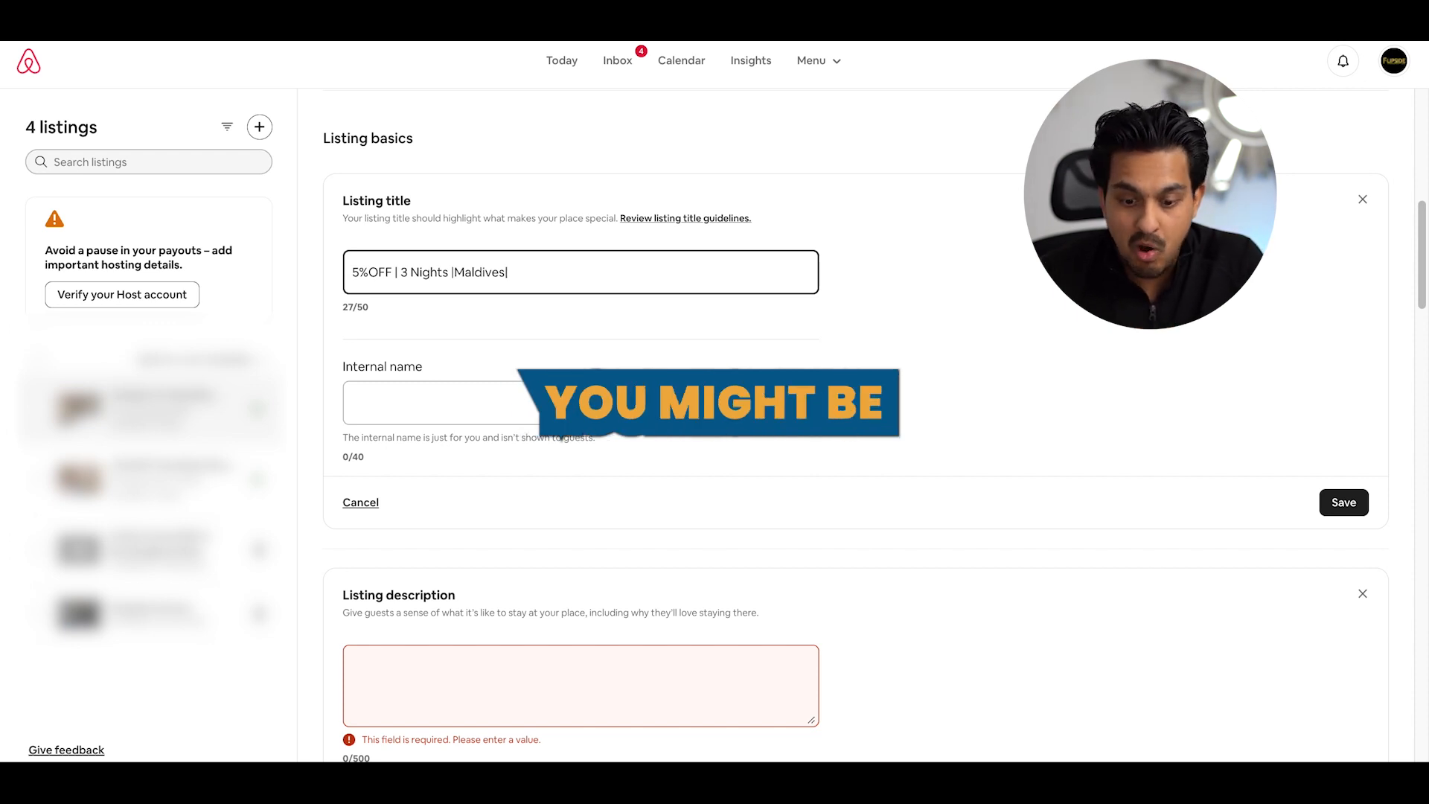
{"action": "type", "text": "Clear"}
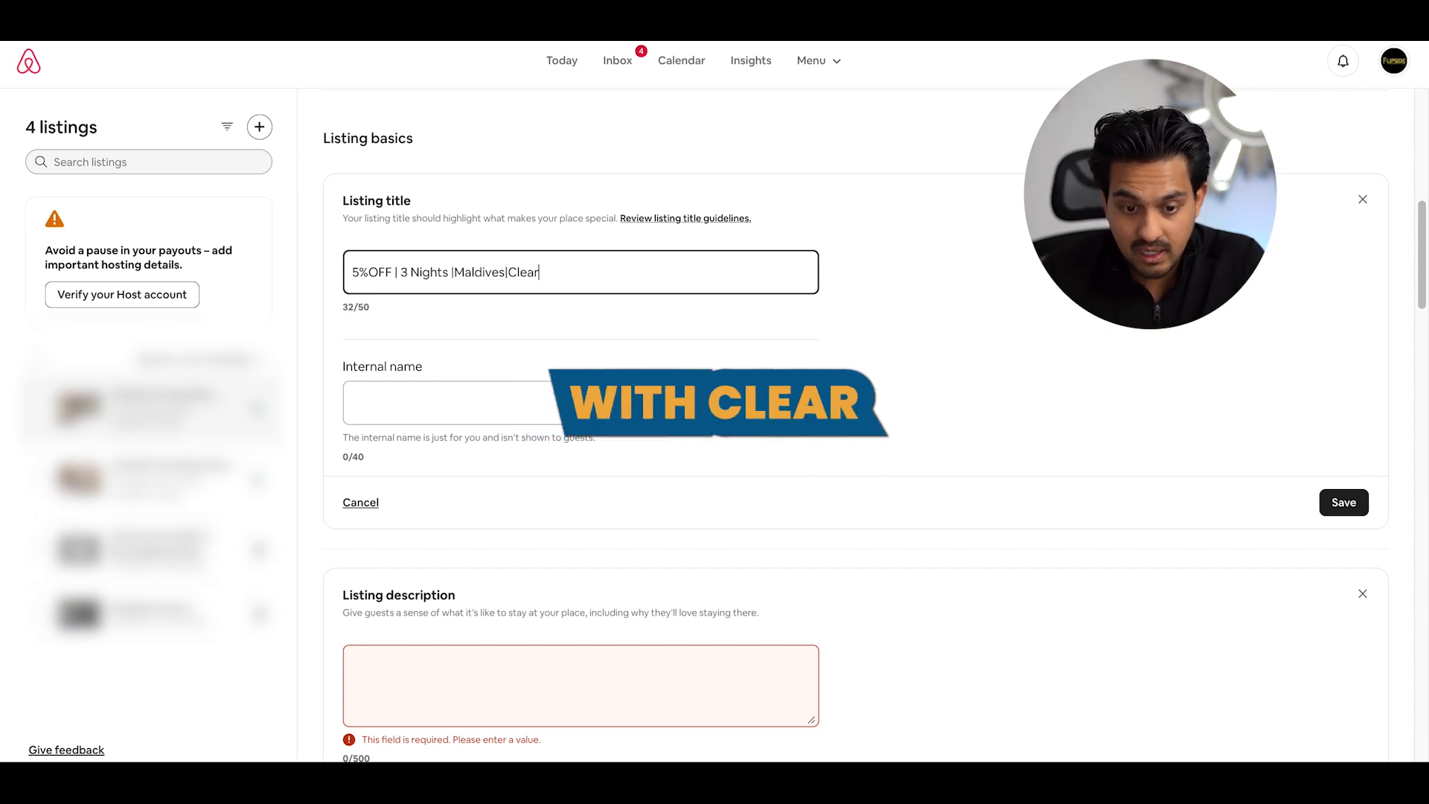
{"action": "type", "text": "WaterBea"}
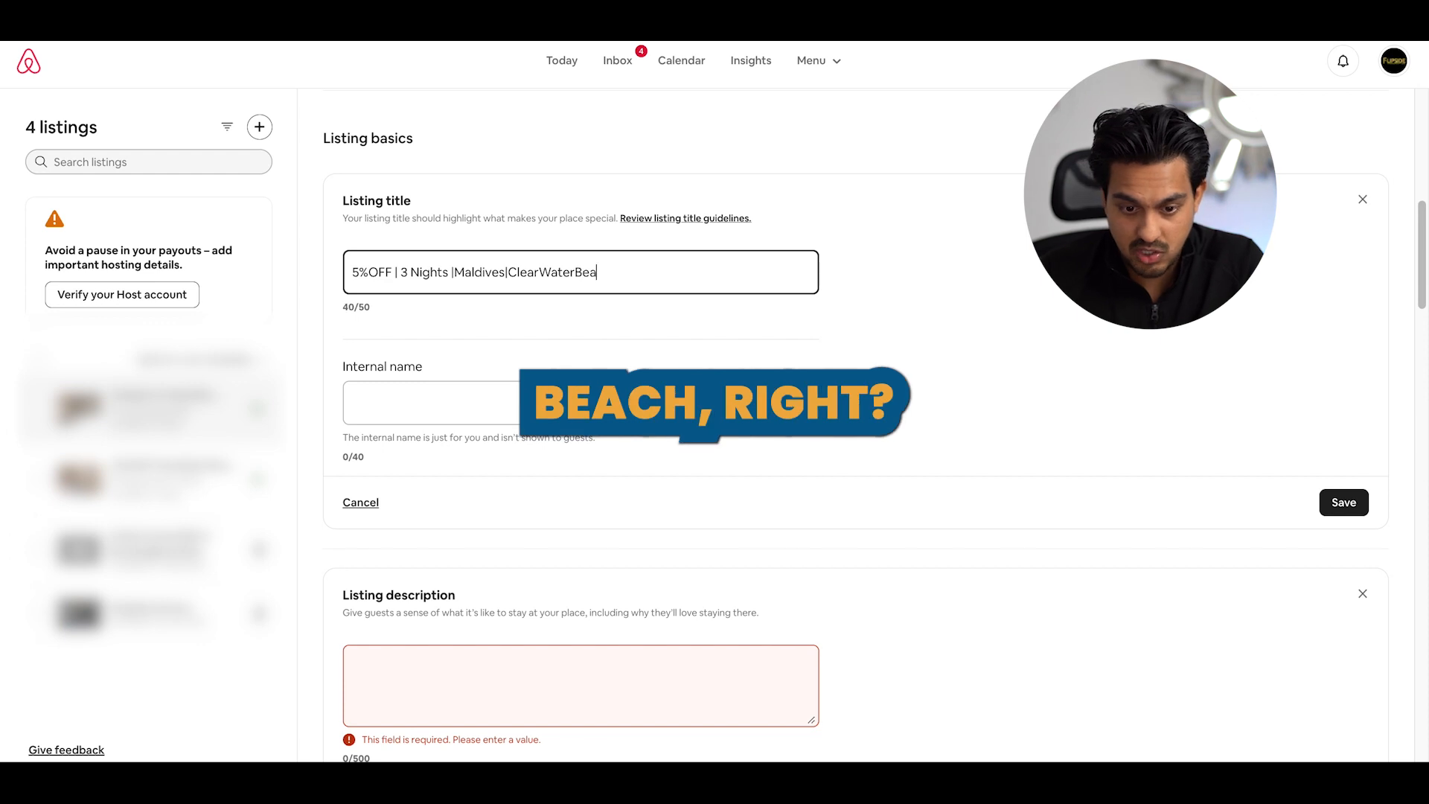
{"action": "type", "text": "ch"}
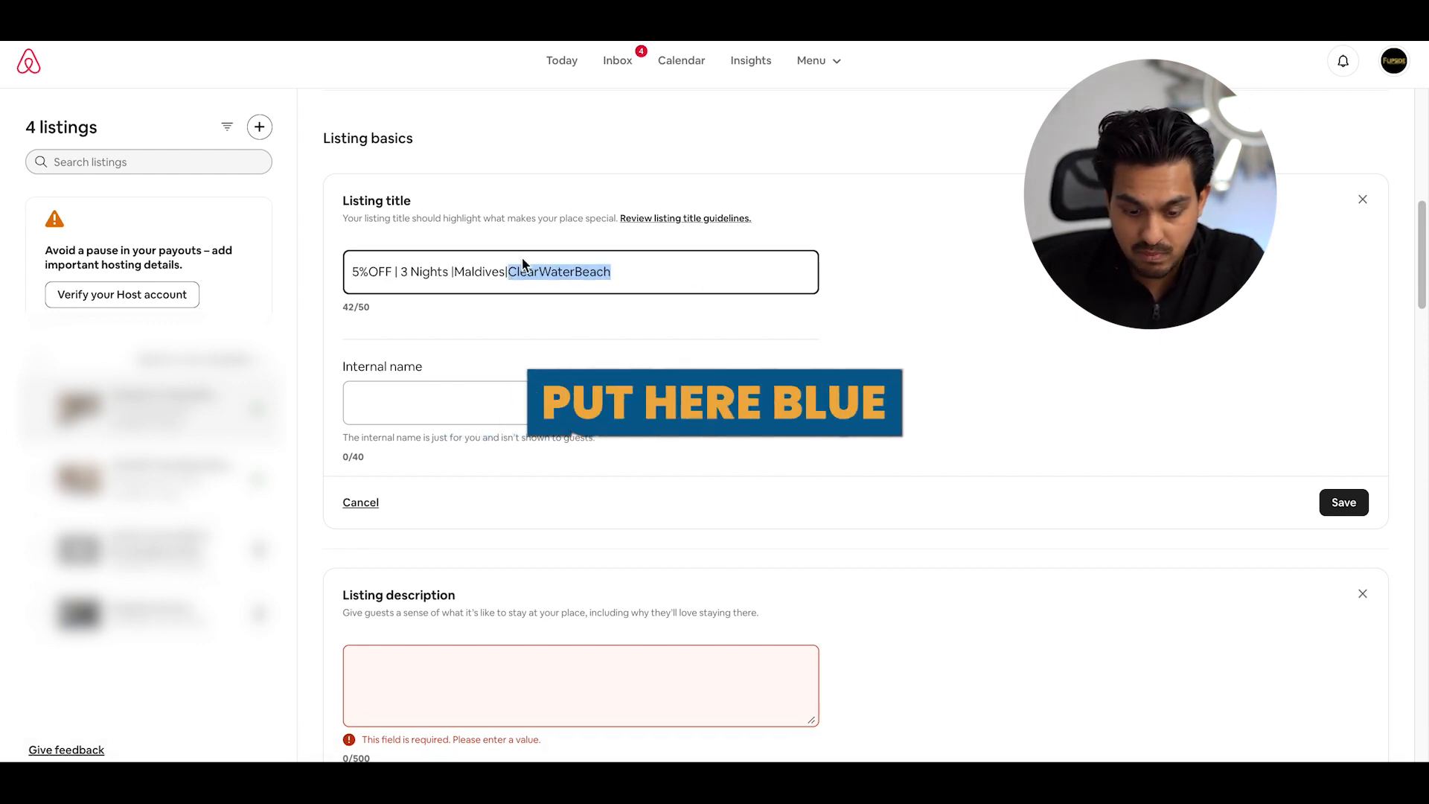
Replace ClearWaterBeach with BlueBeach and append |PrivateBeach to the title
{"action": "type", "text": "BlueB"}
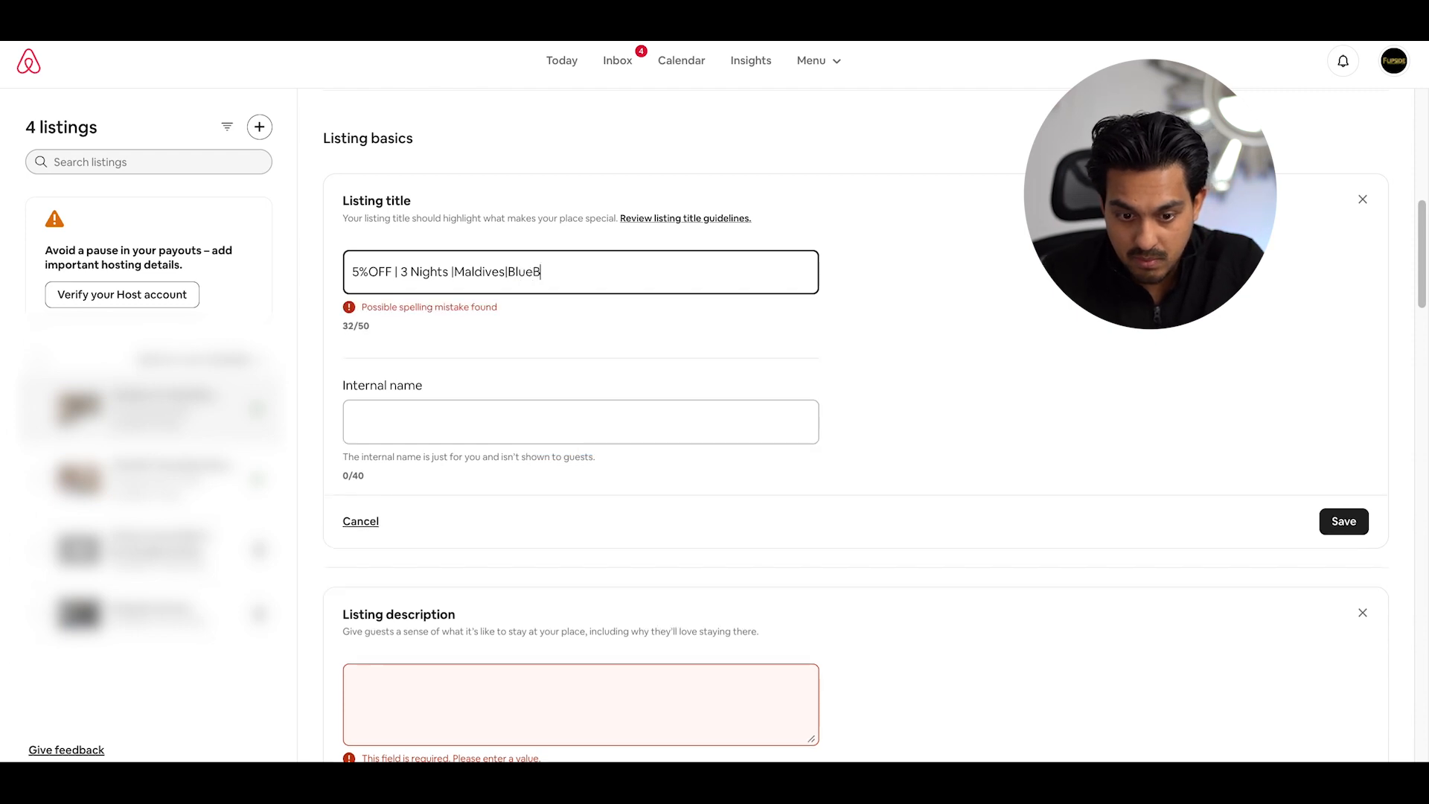
{"action": "type", "text": "each"}
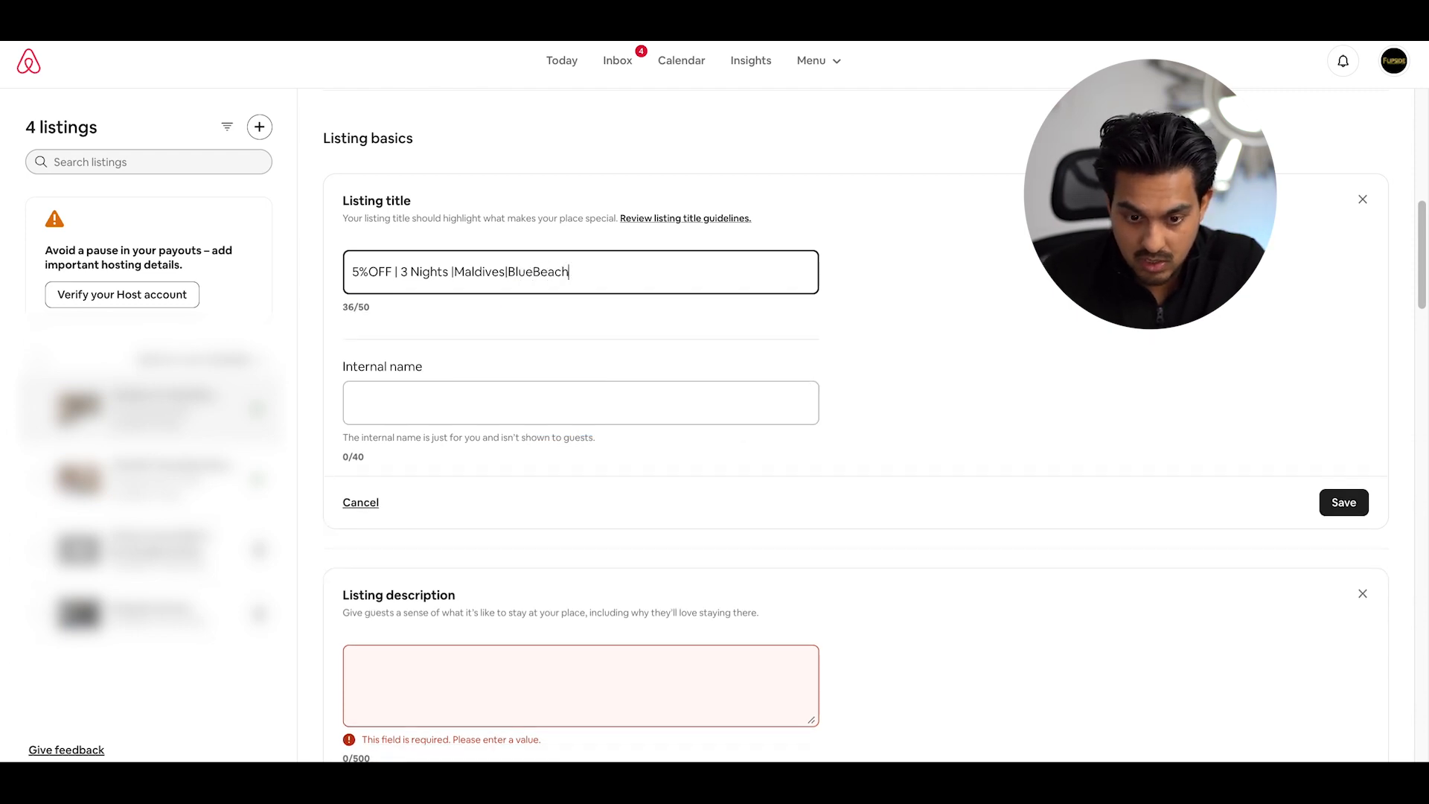
{"action": "type", "text": "\""}
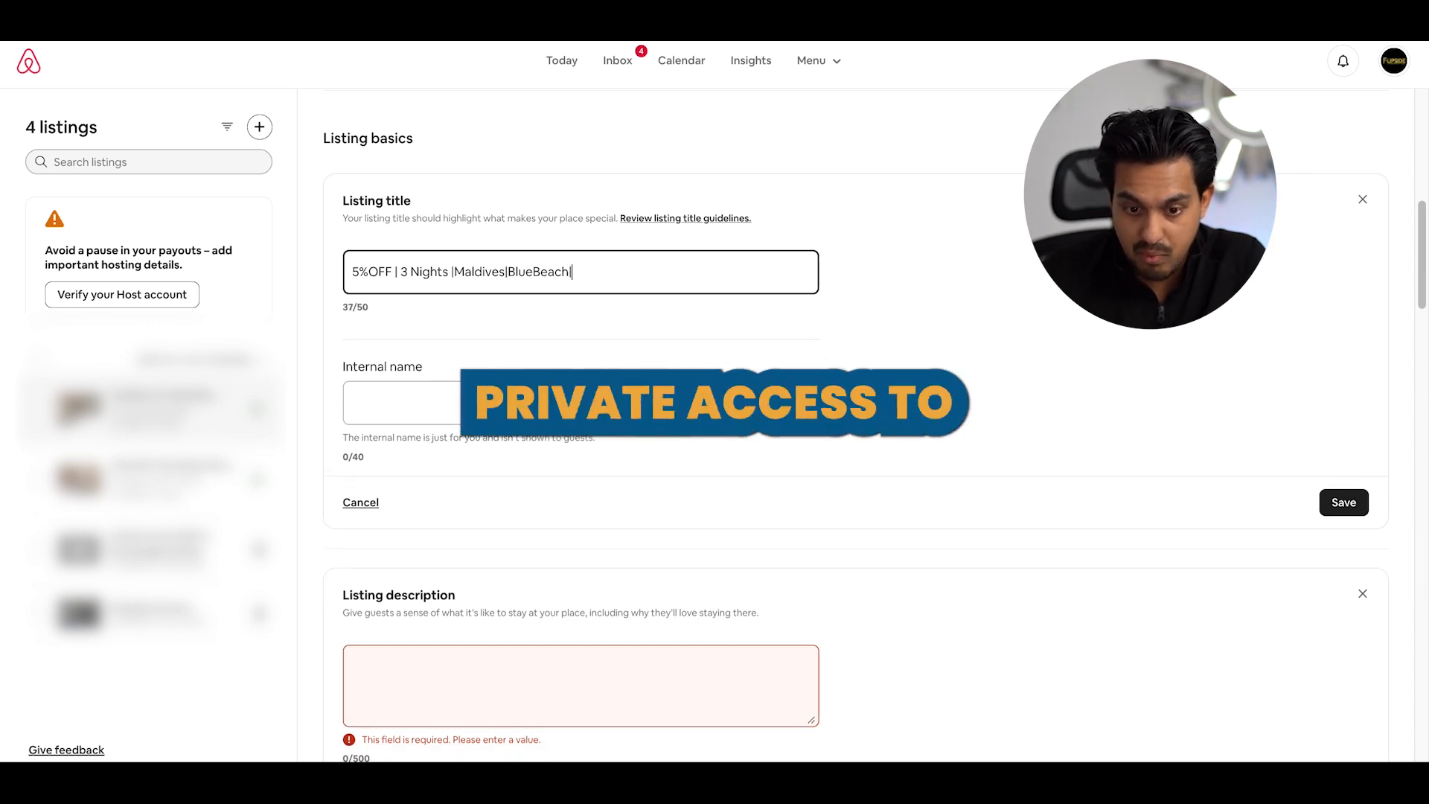
{"action": "type", "text": "Private"}
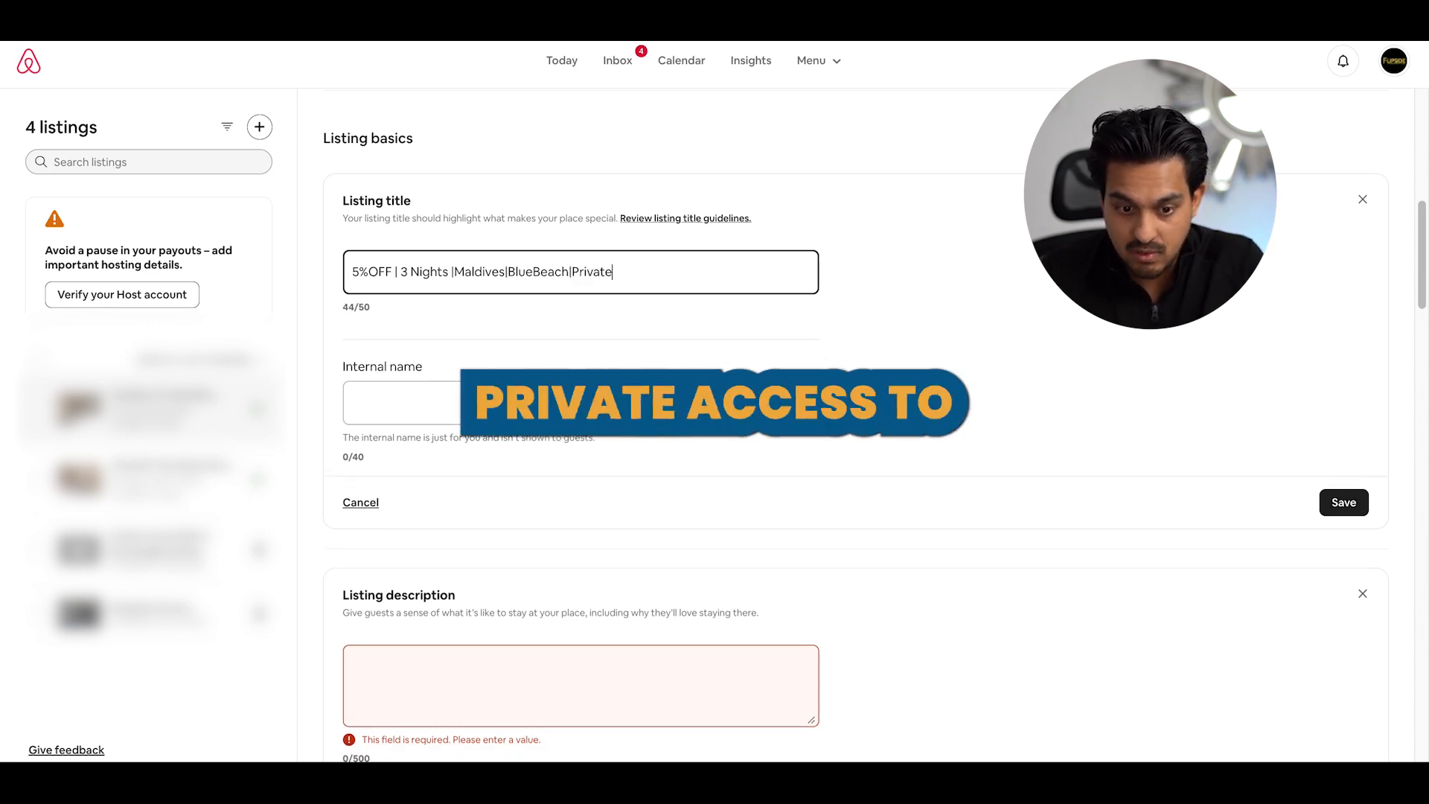
{"action": "type", "text": "Beach"}
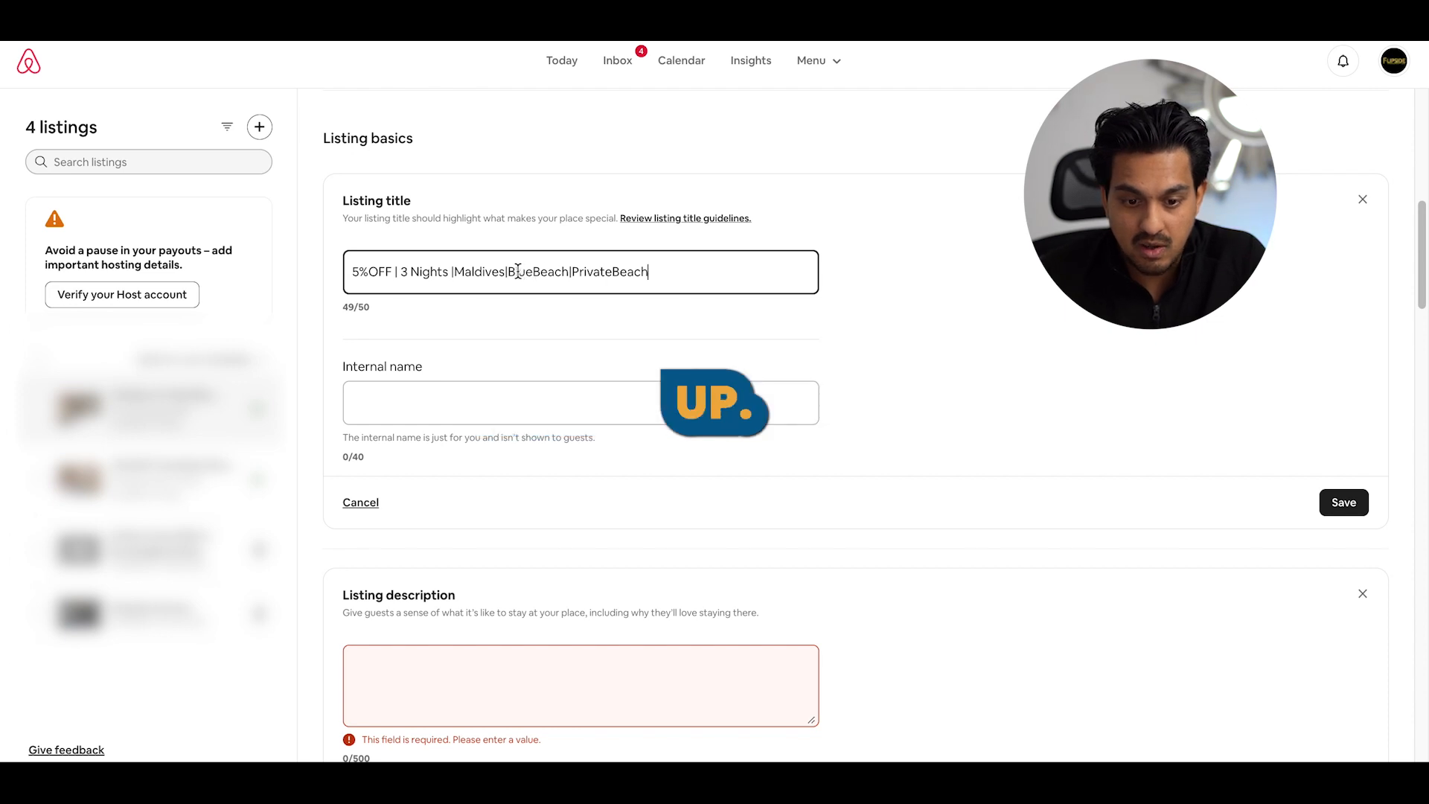
{"action": "double_click", "coordinate": [610, 271]}
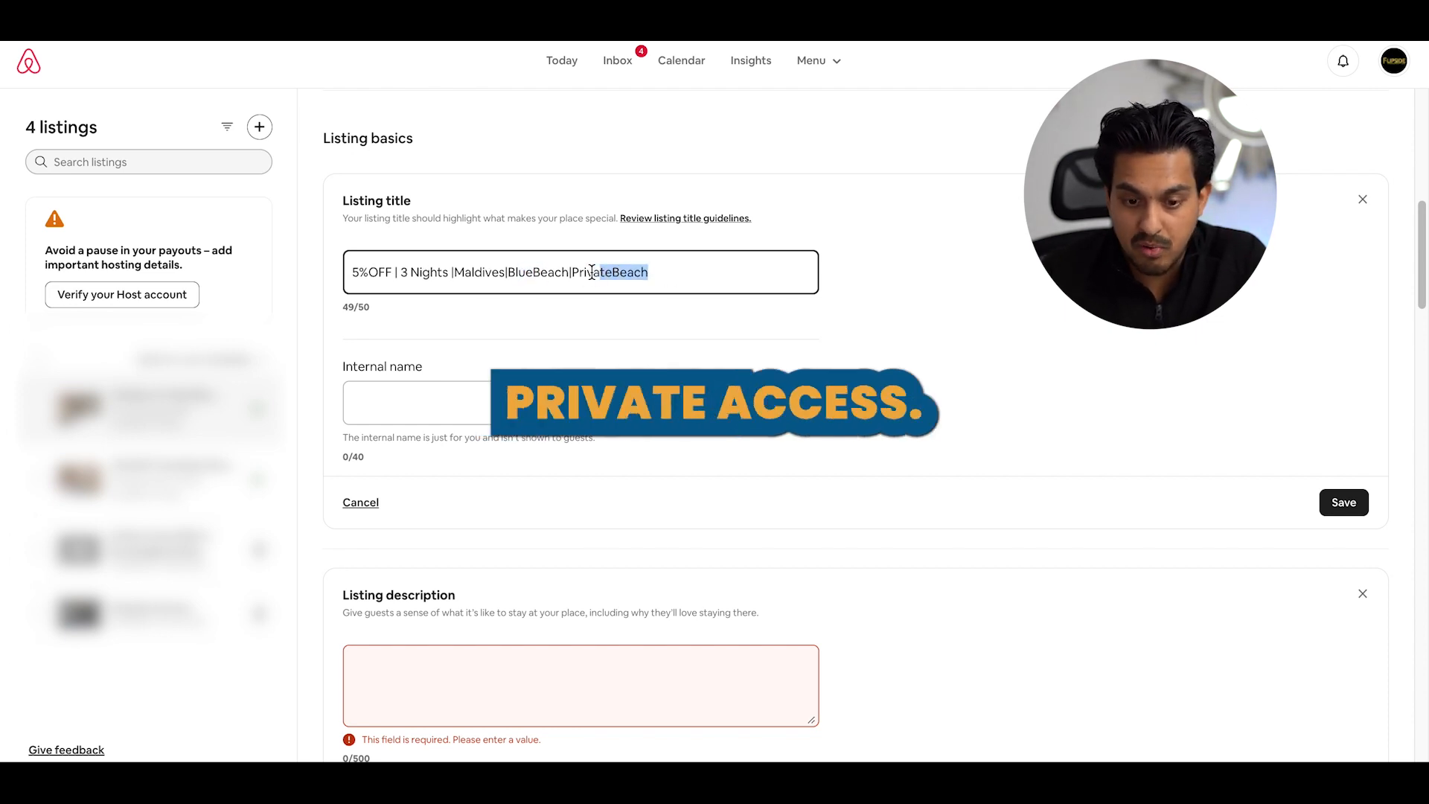
{"action": "scroll", "scroll_direction": "down", "scroll_amount": 3}
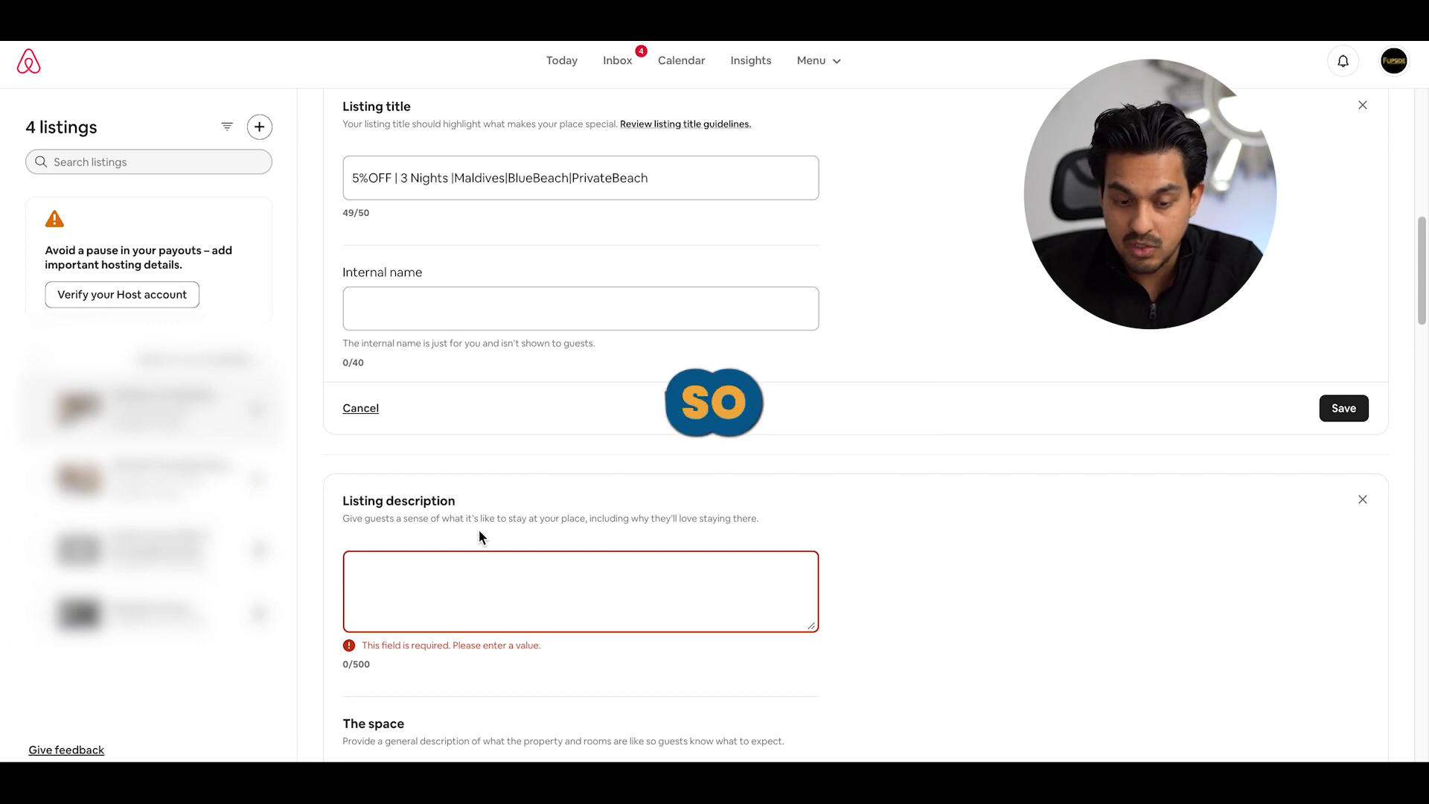
Write a Mon-Fri special rates line and '**** Private Access to the beach ****'
{"action": "type", "text": "Speci"}
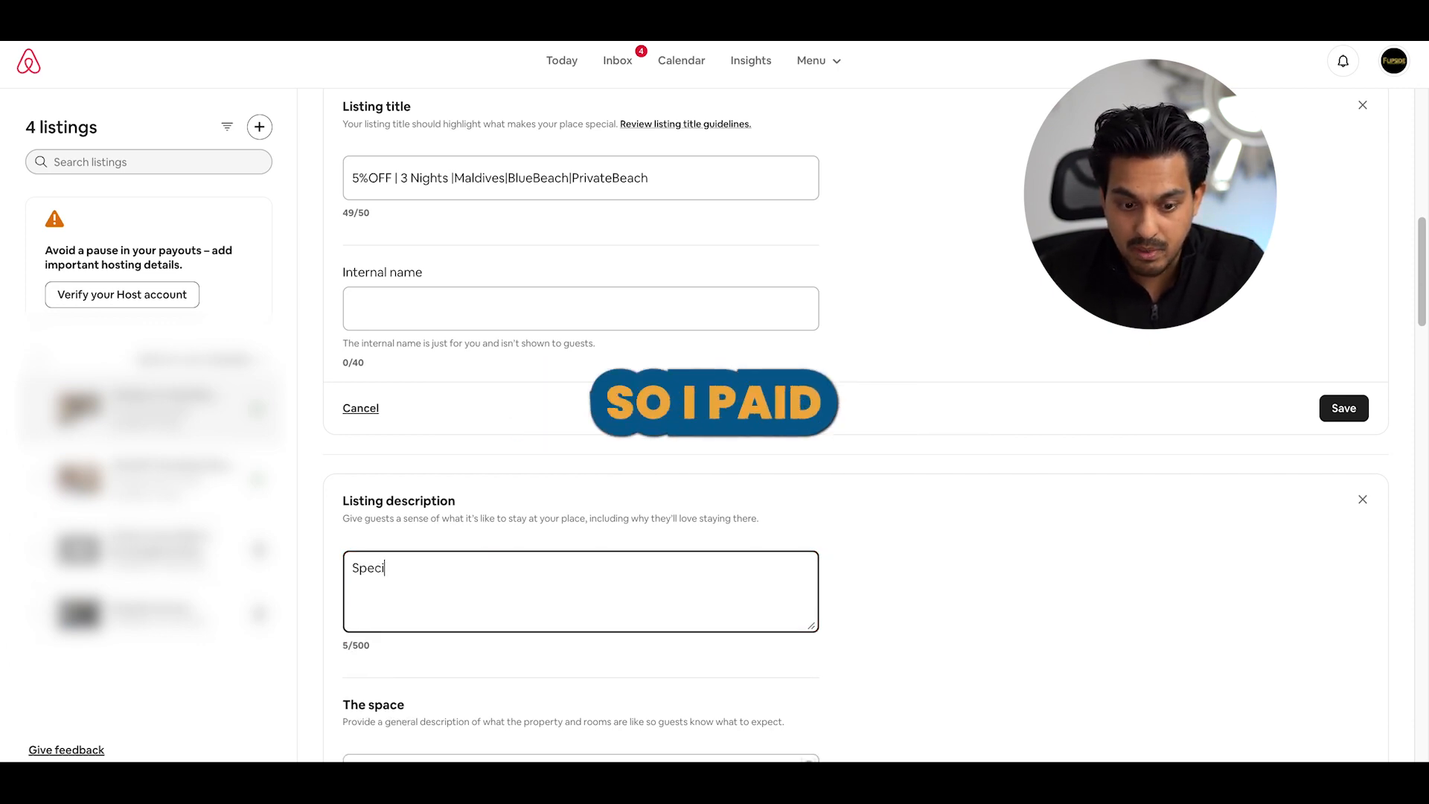
{"action": "type", "text": "Special Rates - Mo"}
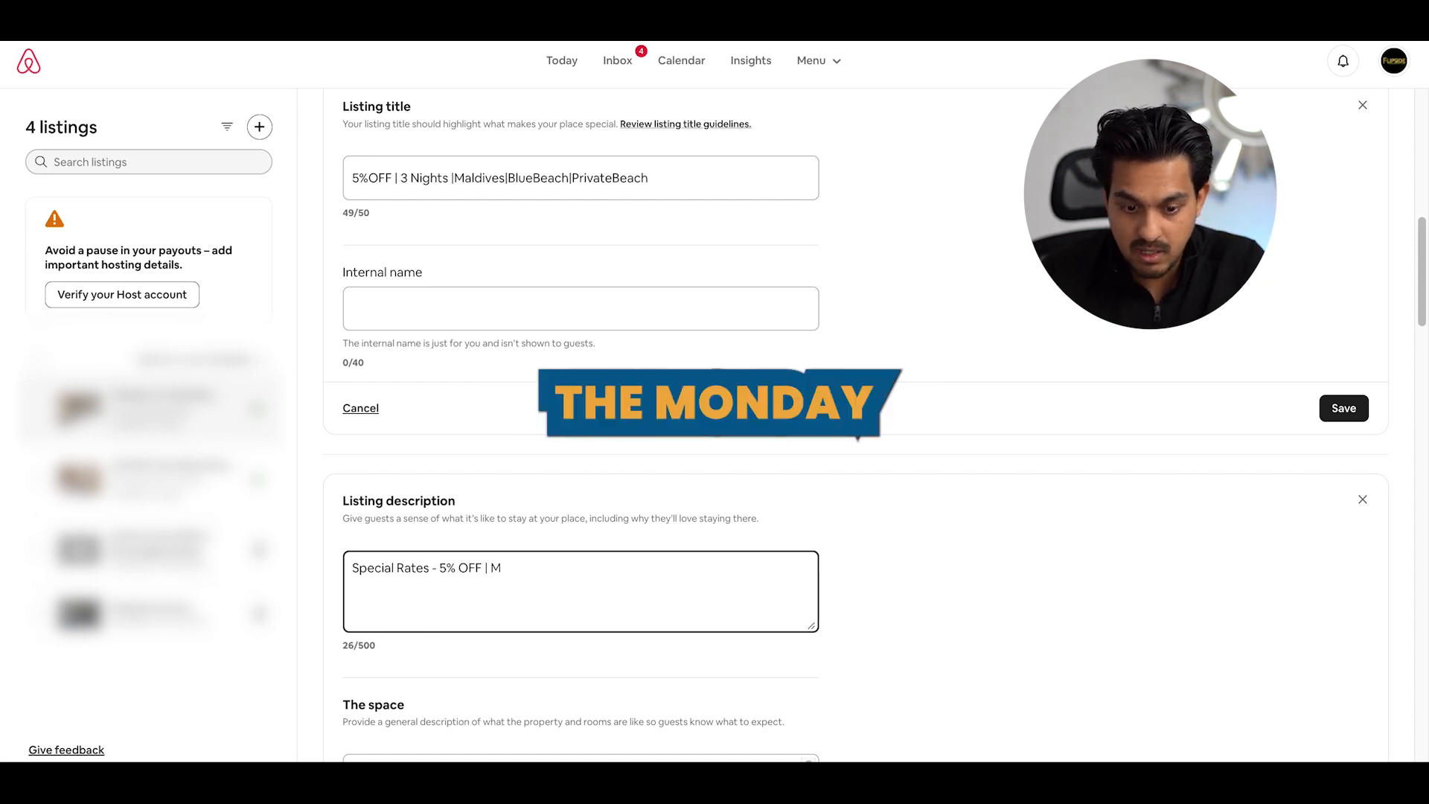
{"action": "type", "text": "on to Fri S"}
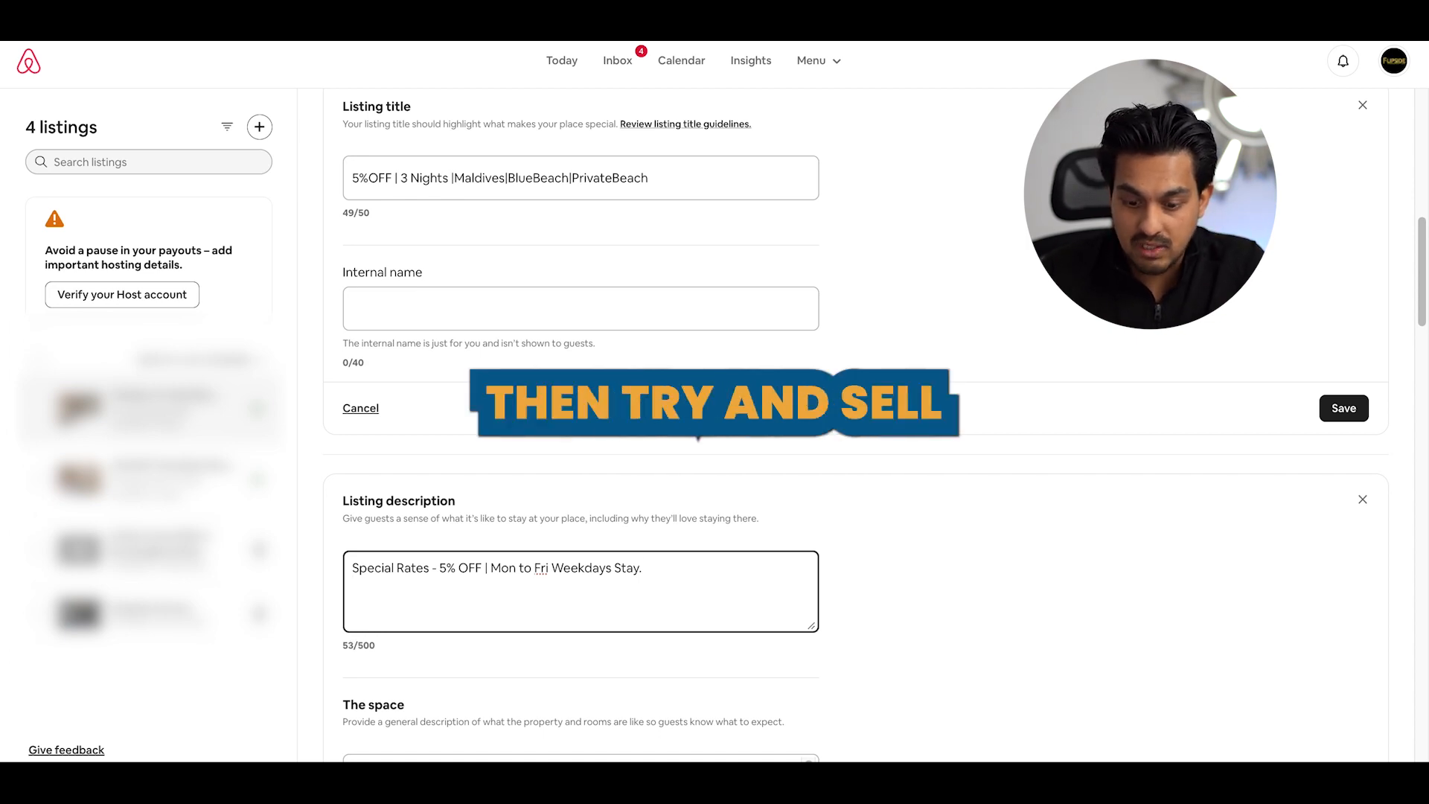
{"action": "type", "text": "****"}
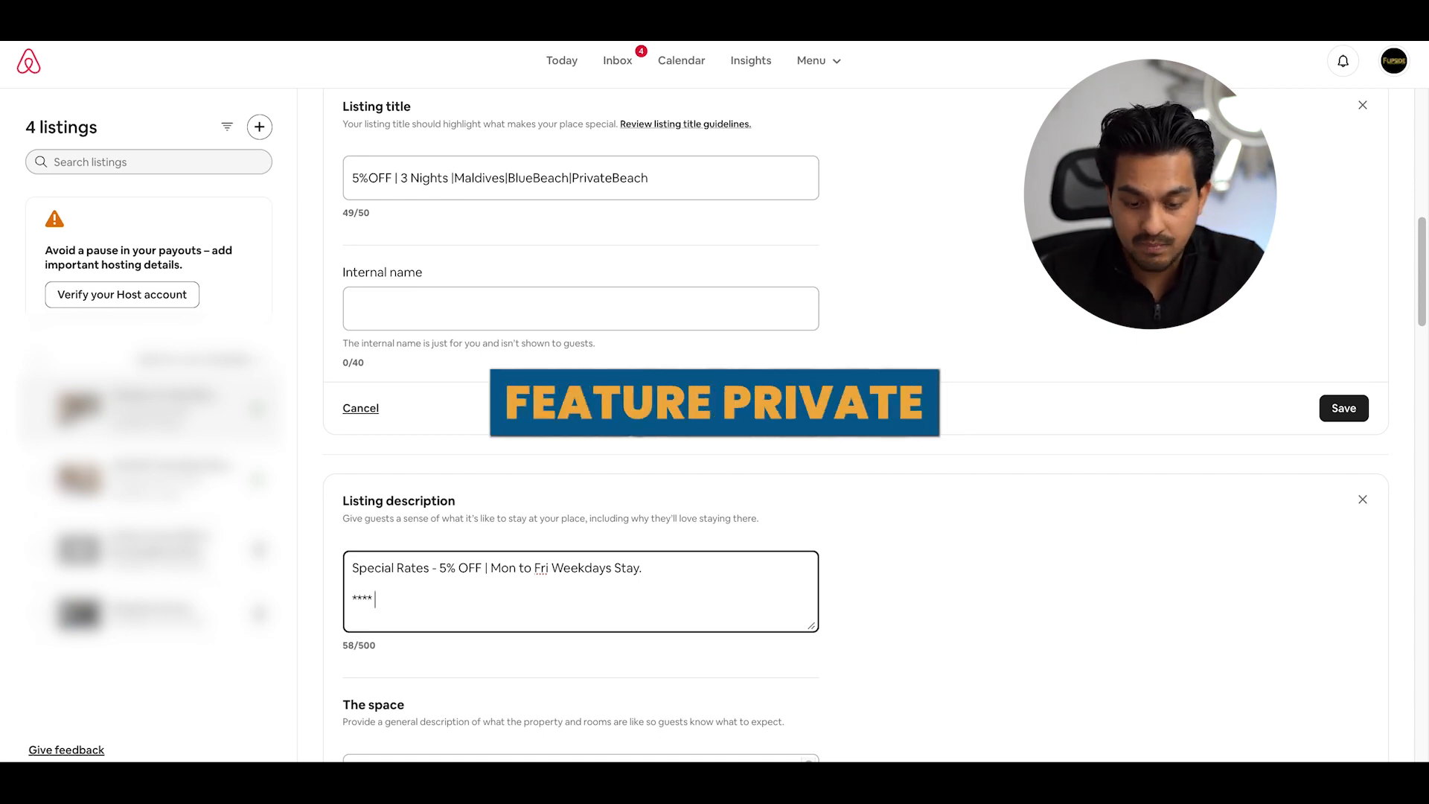
{"action": "type", "text": "Private A"}
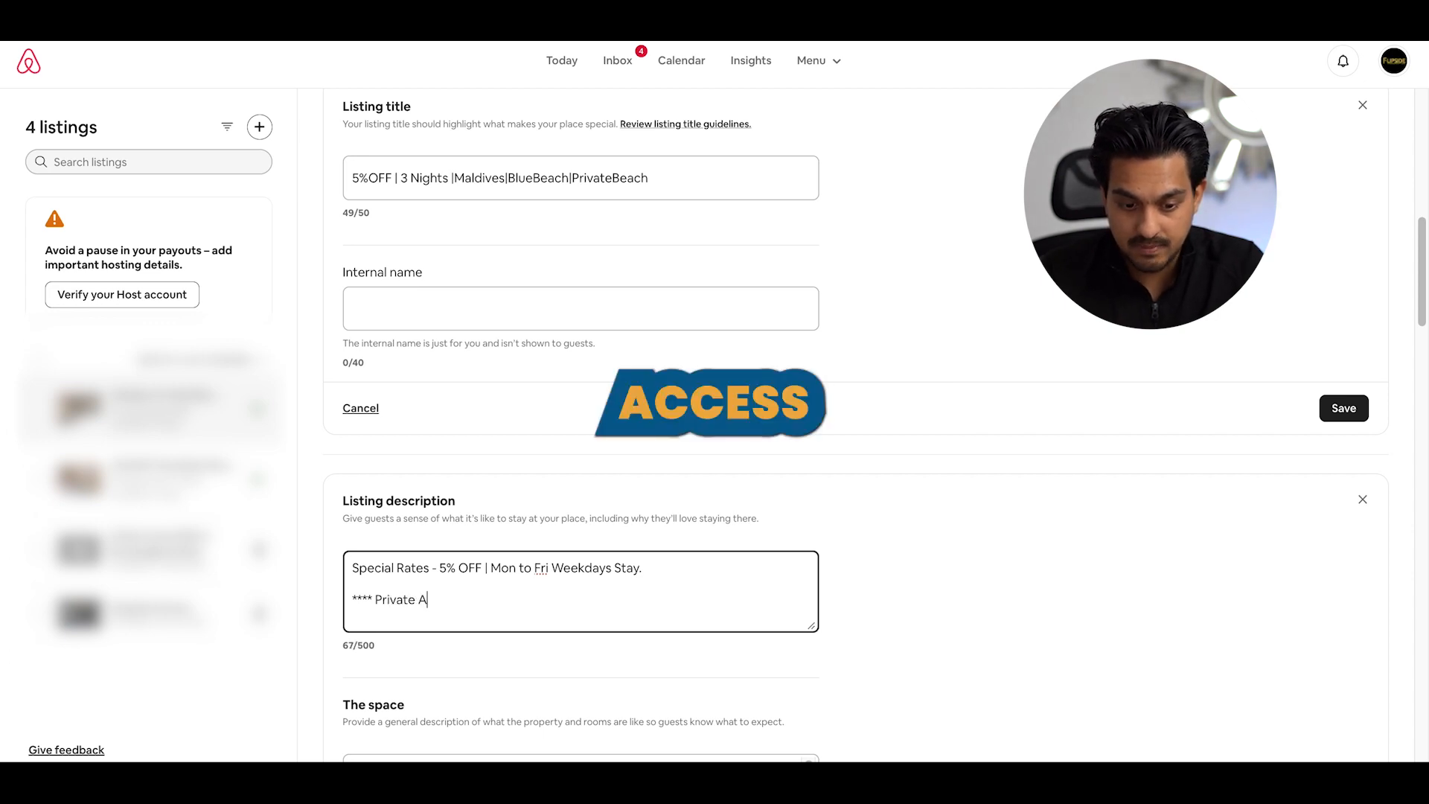
{"action": "type", "text": "cces"}
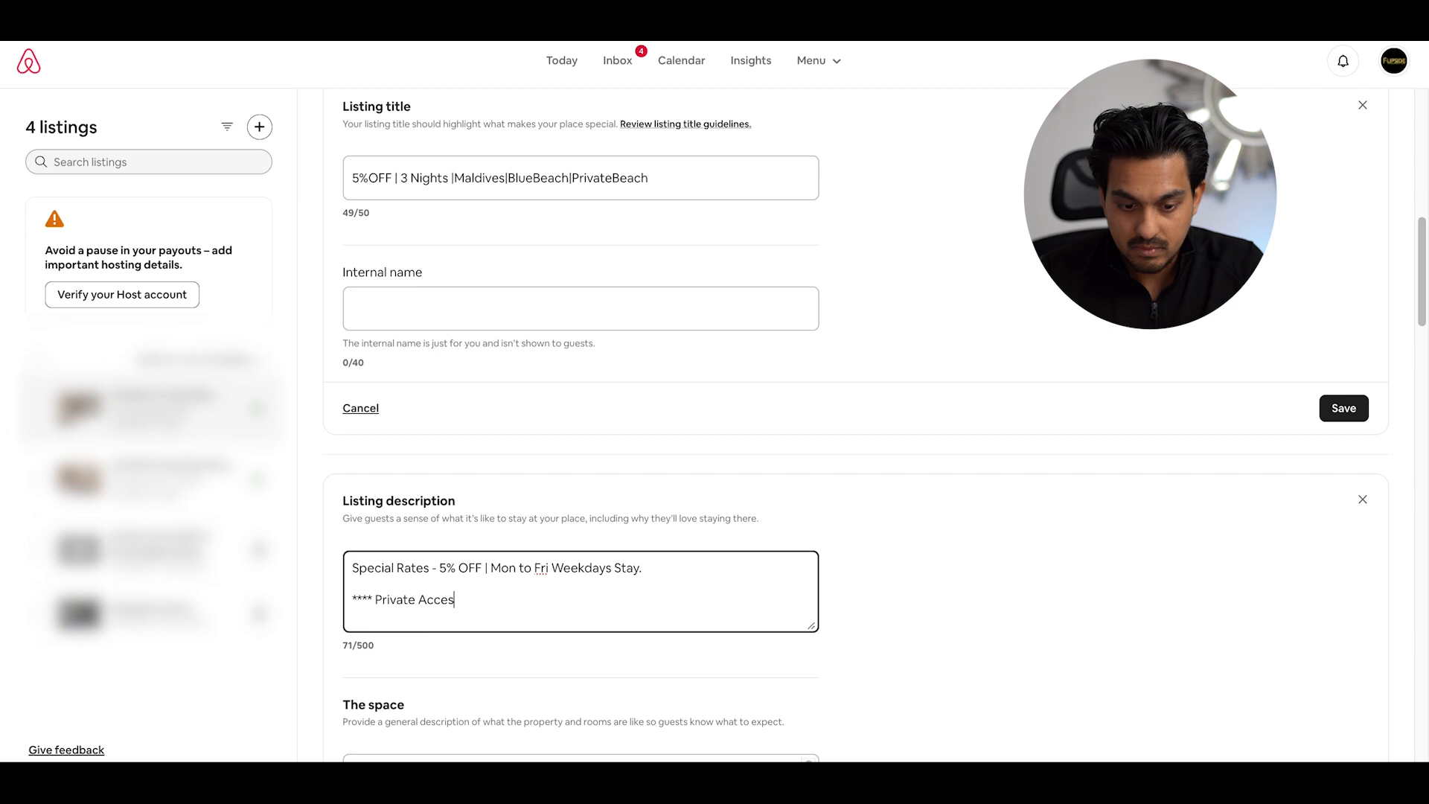
{"action": "type", "text": "s to the beach ****"}
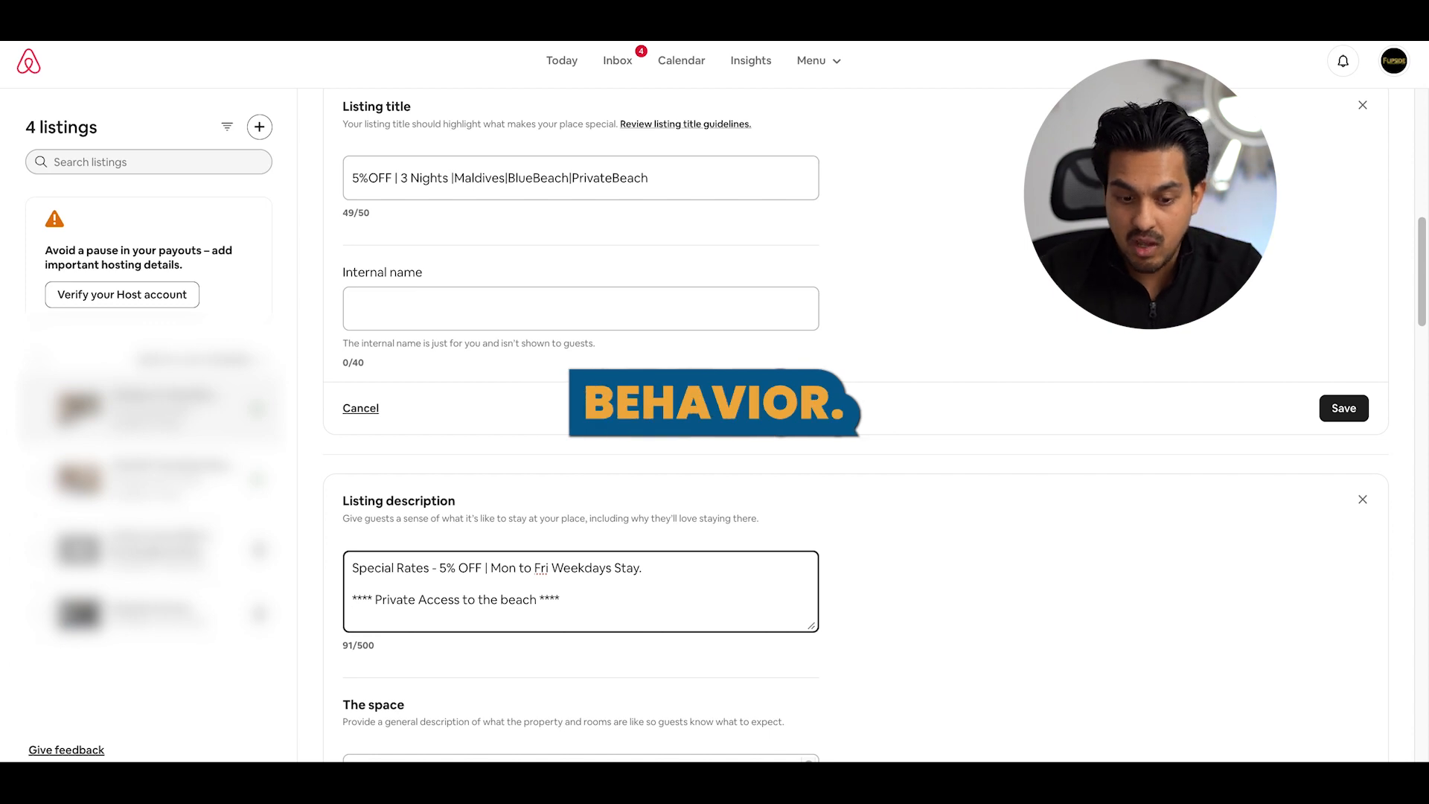
Add bullets 'Perfect for Wedding Guest.' and 'Perfect for your photoshoot.', then start another bullet
{"action": "type", "text": "- Perfect for Wedding Guest."}
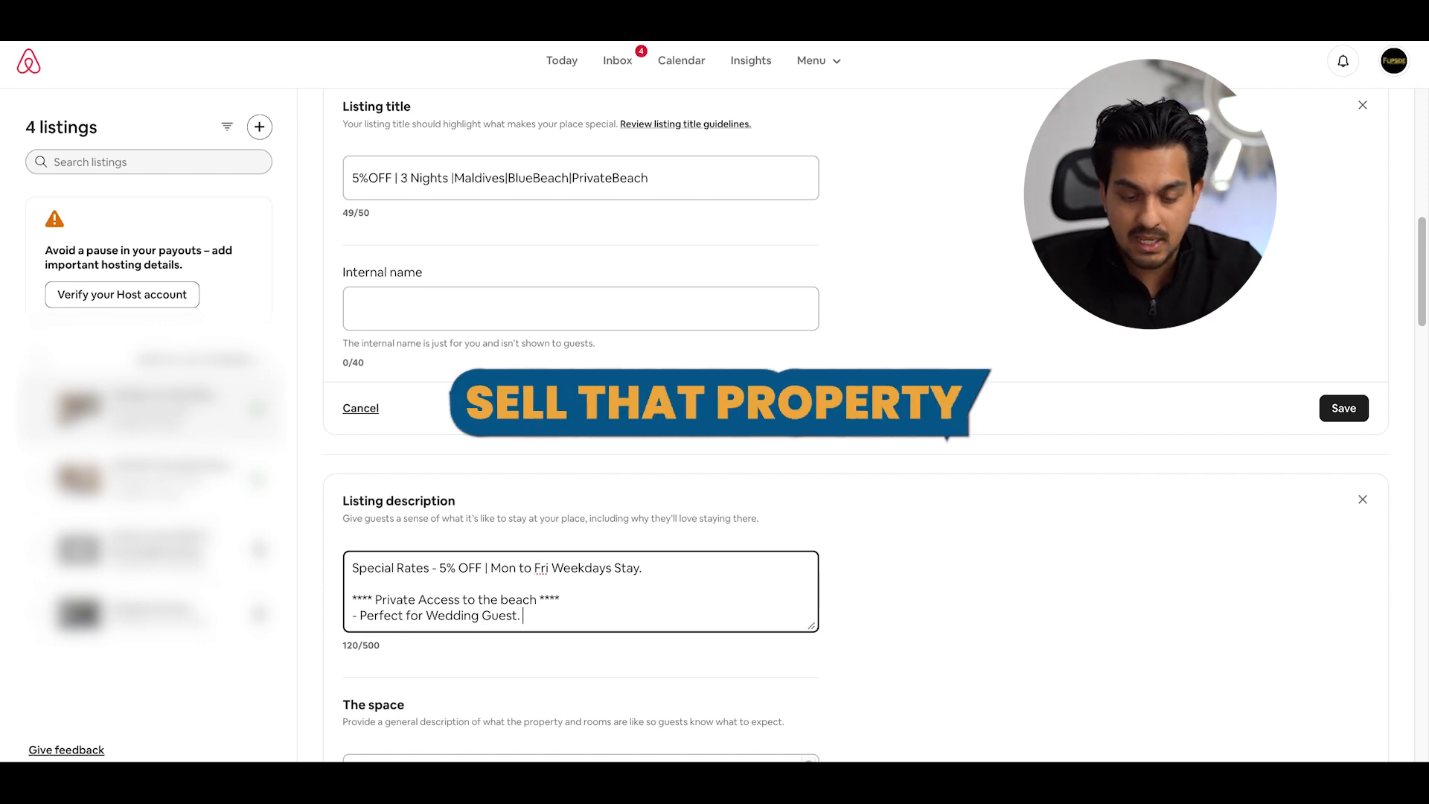
{"action": "type", "text": "- Perfect for"}
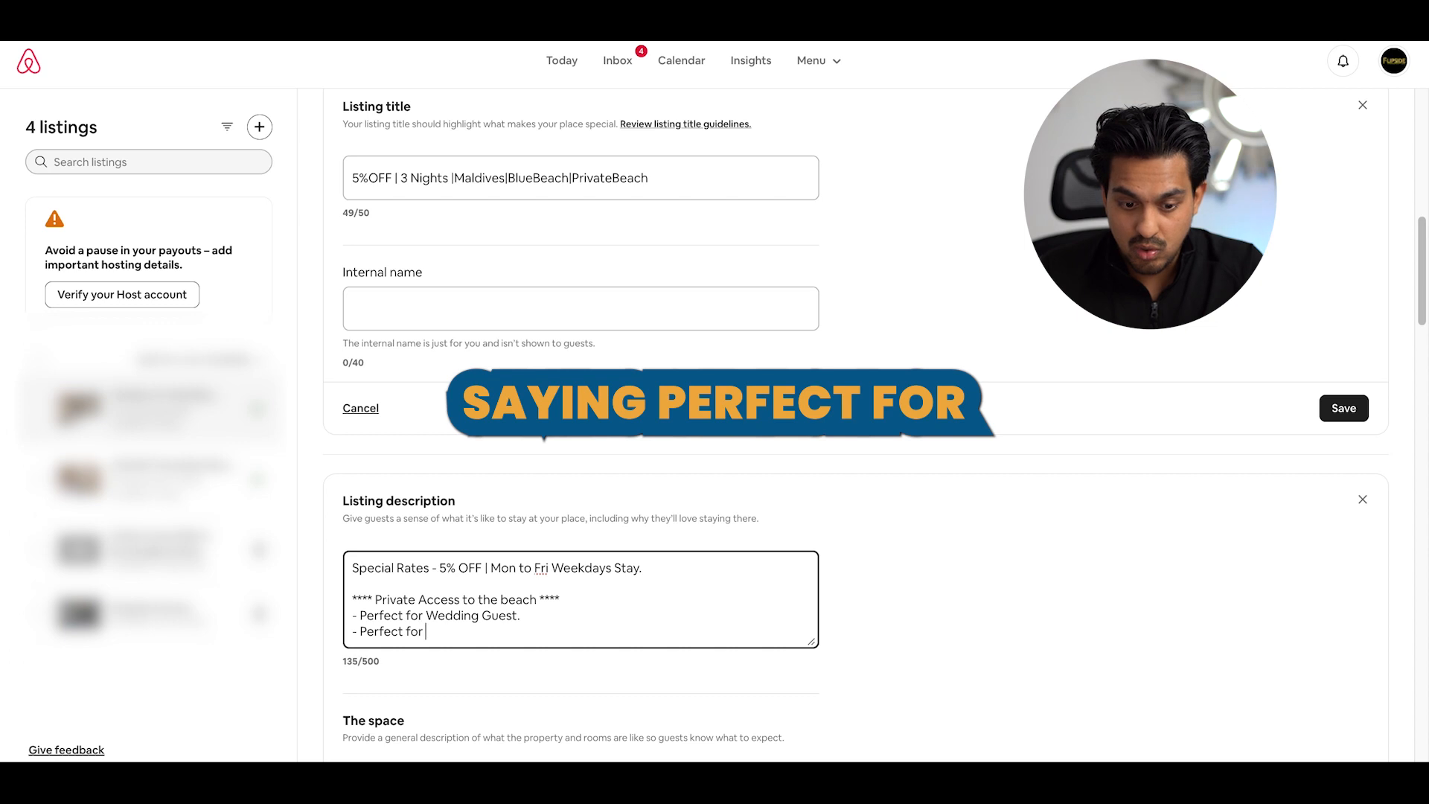
{"action": "type", "text": "your photo"}
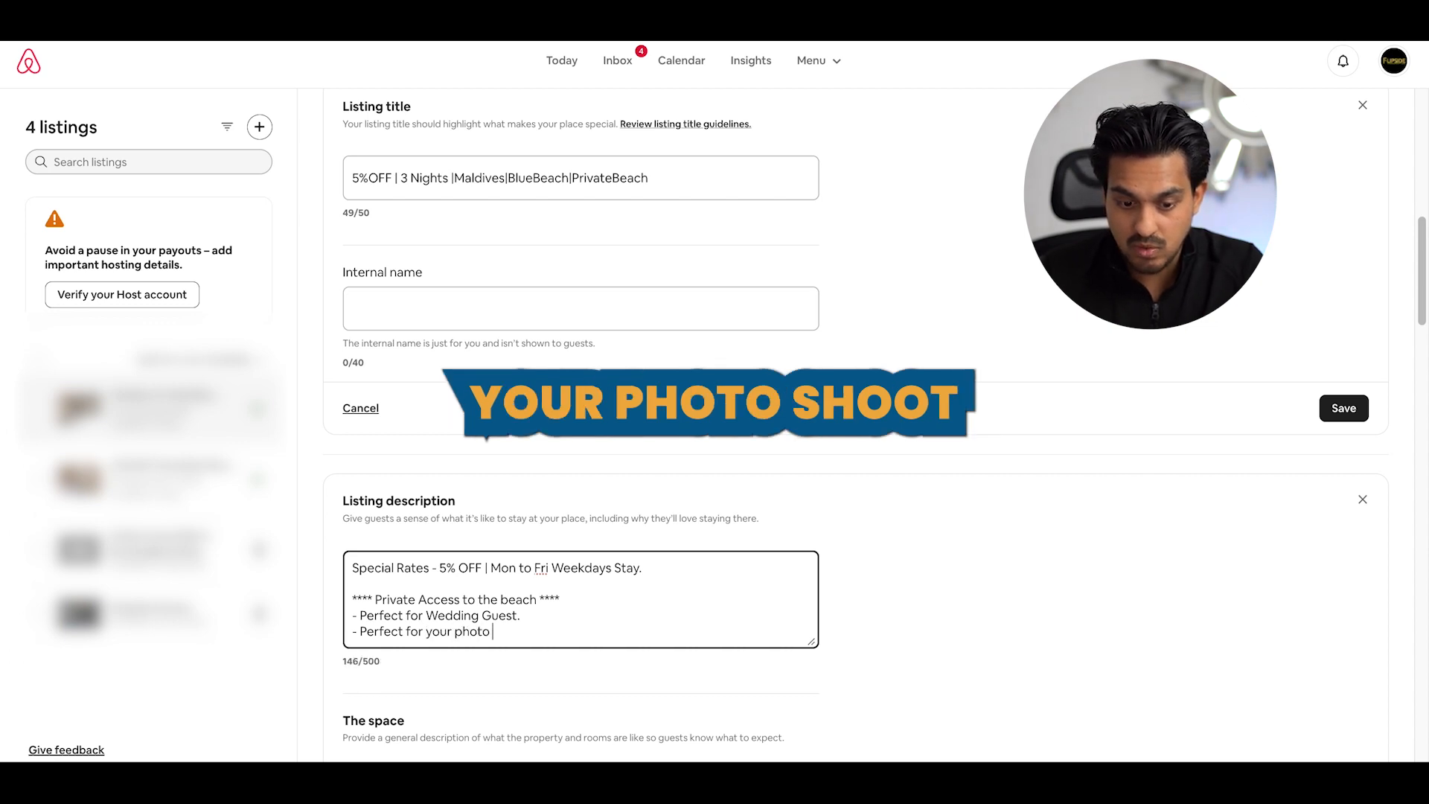
{"action": "type", "text": "shoot."}
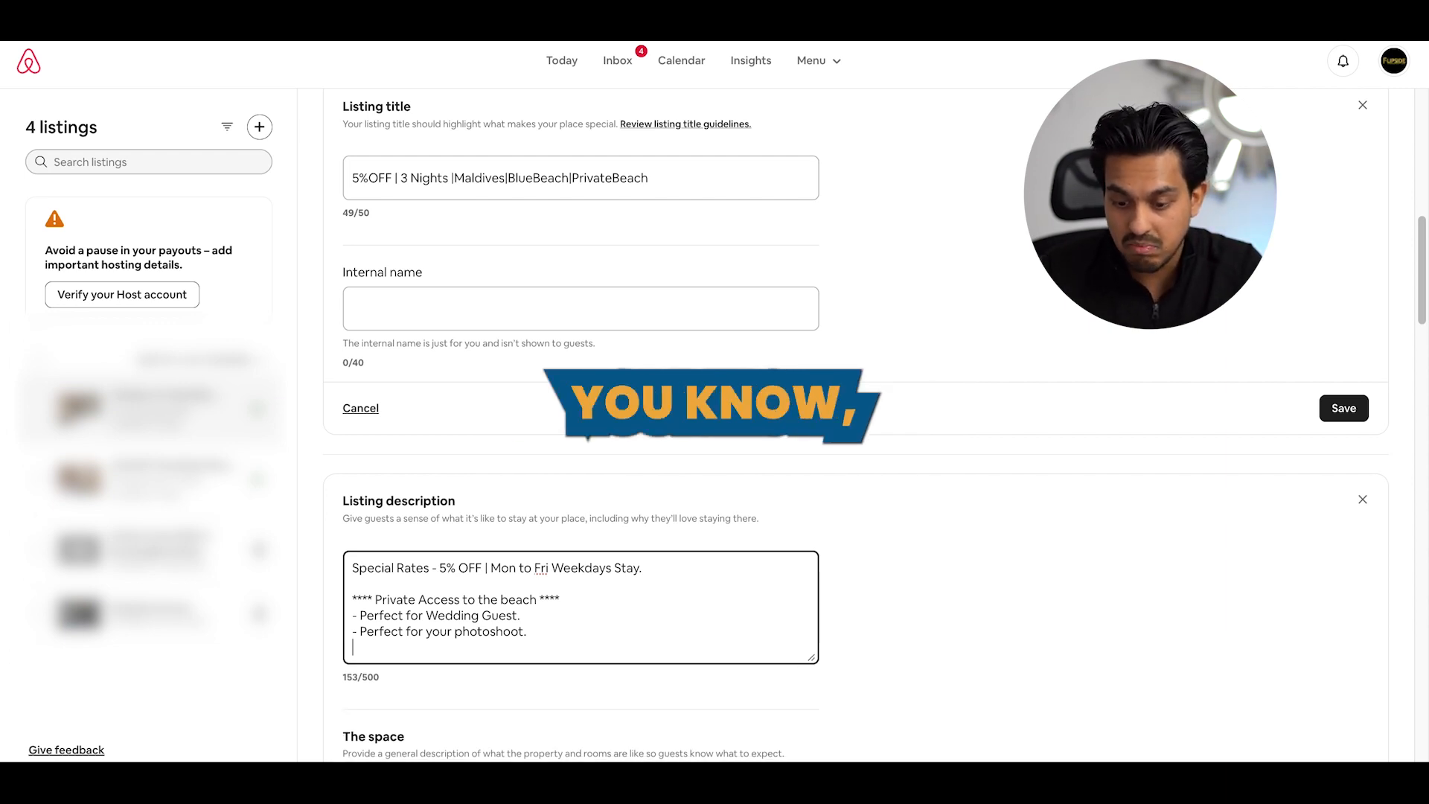
{"action": "type", "text": "- Pw"}
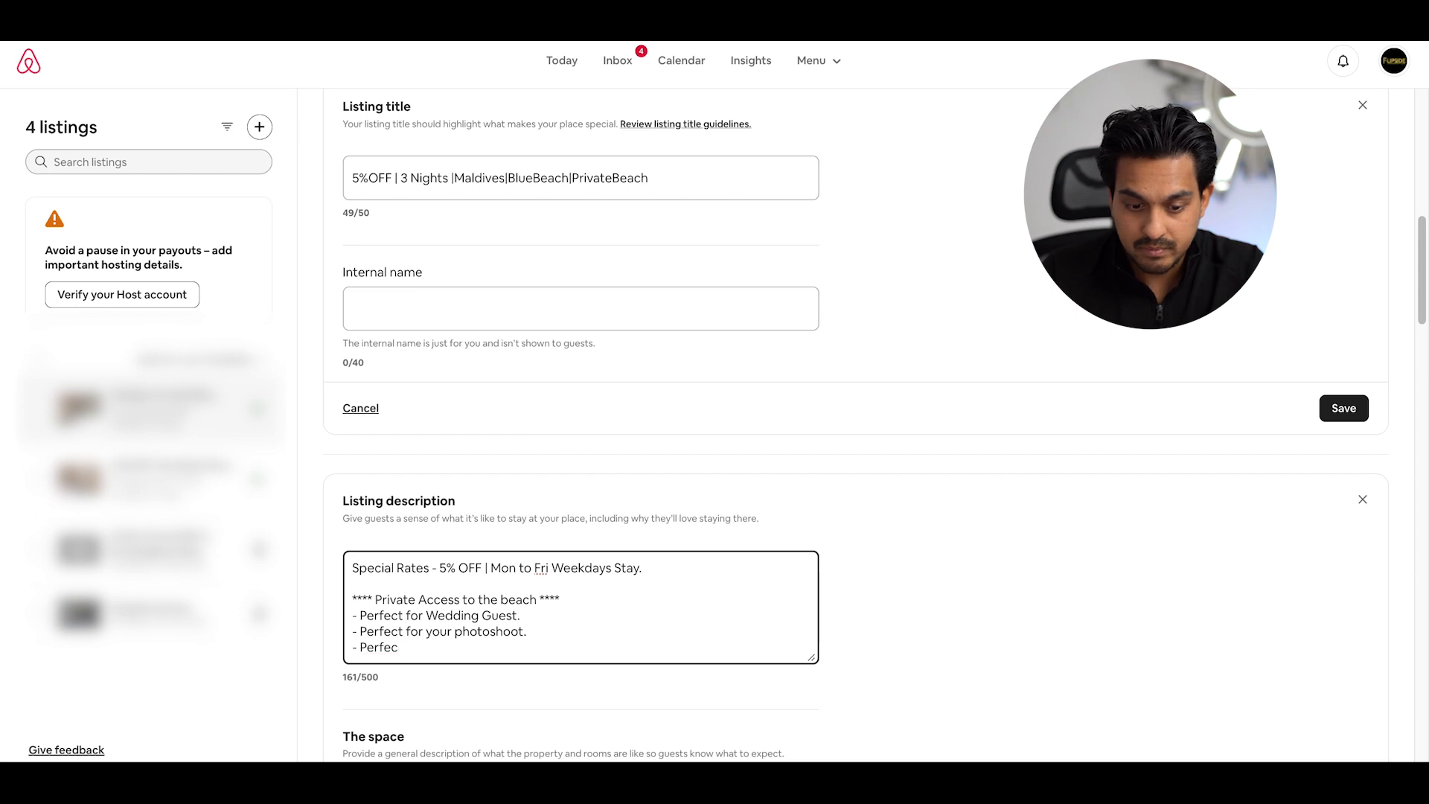
{"action": "type", "text": "courp"}
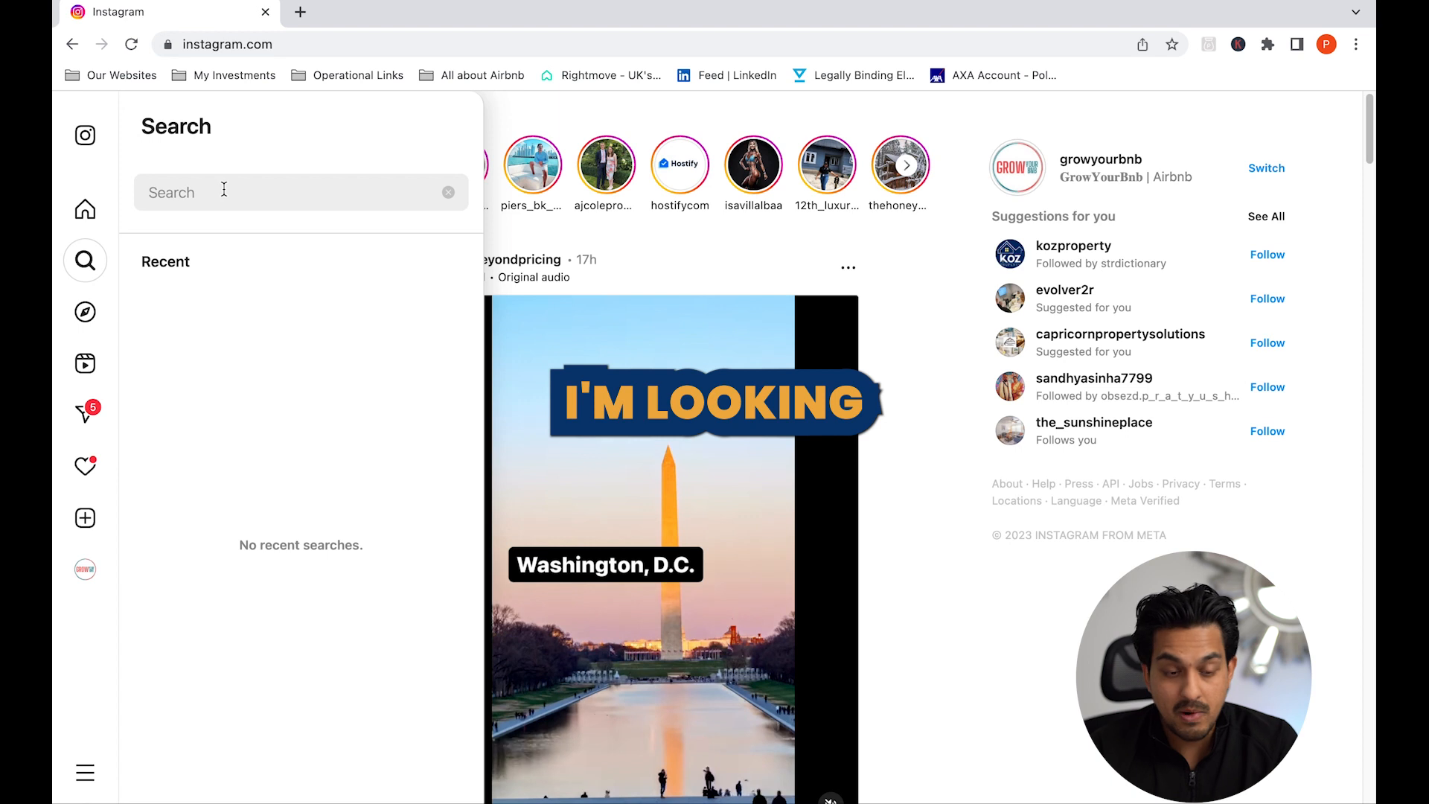
Search Instagram for airbnbbrighton and open the best_airbnb_brighton profile
{"action": "type", "text": "airbnbbrighton"}
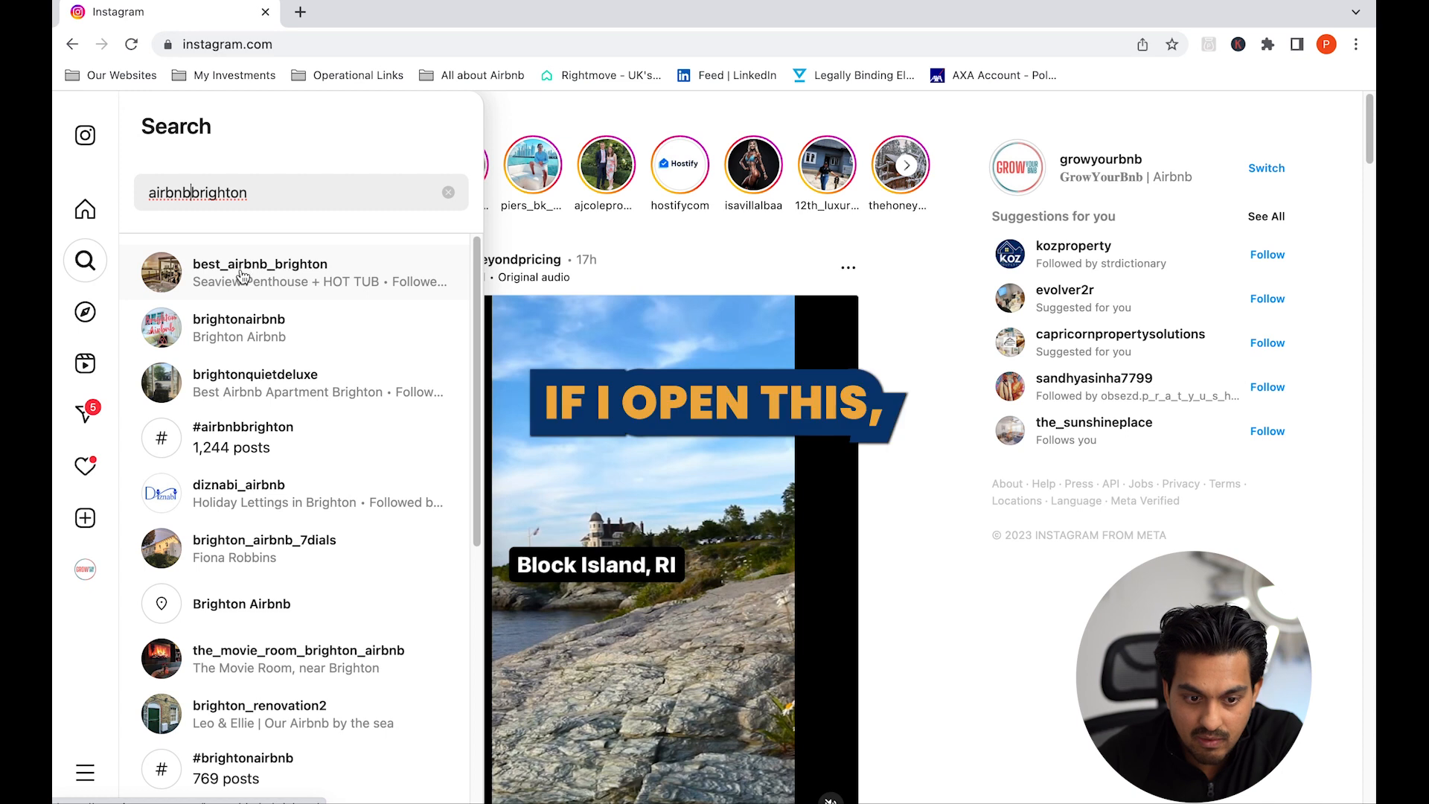
{"action": "left_click", "coordinate": [260, 271]}
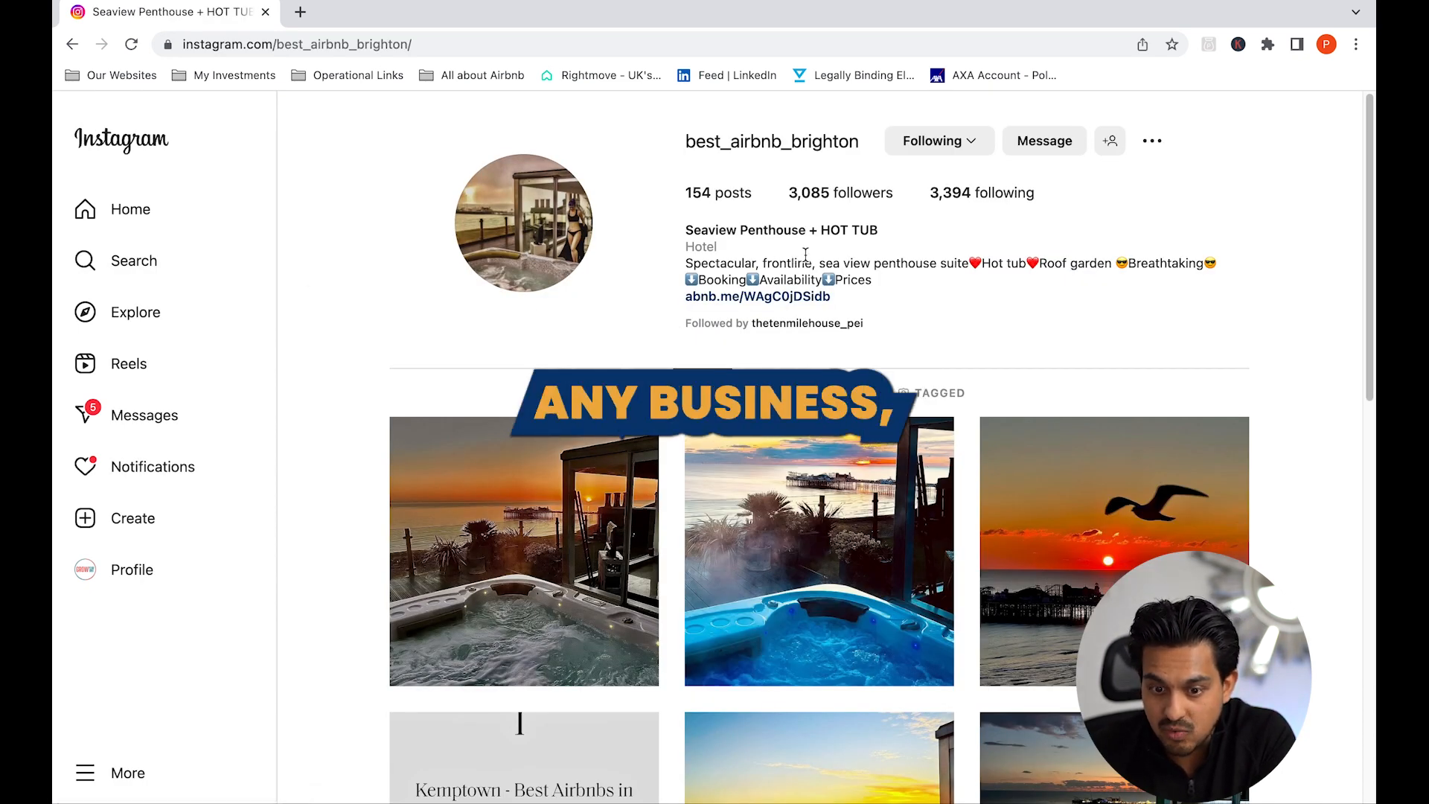
{"action": "scroll", "scroll_direction": "down", "scroll_amount": 3}
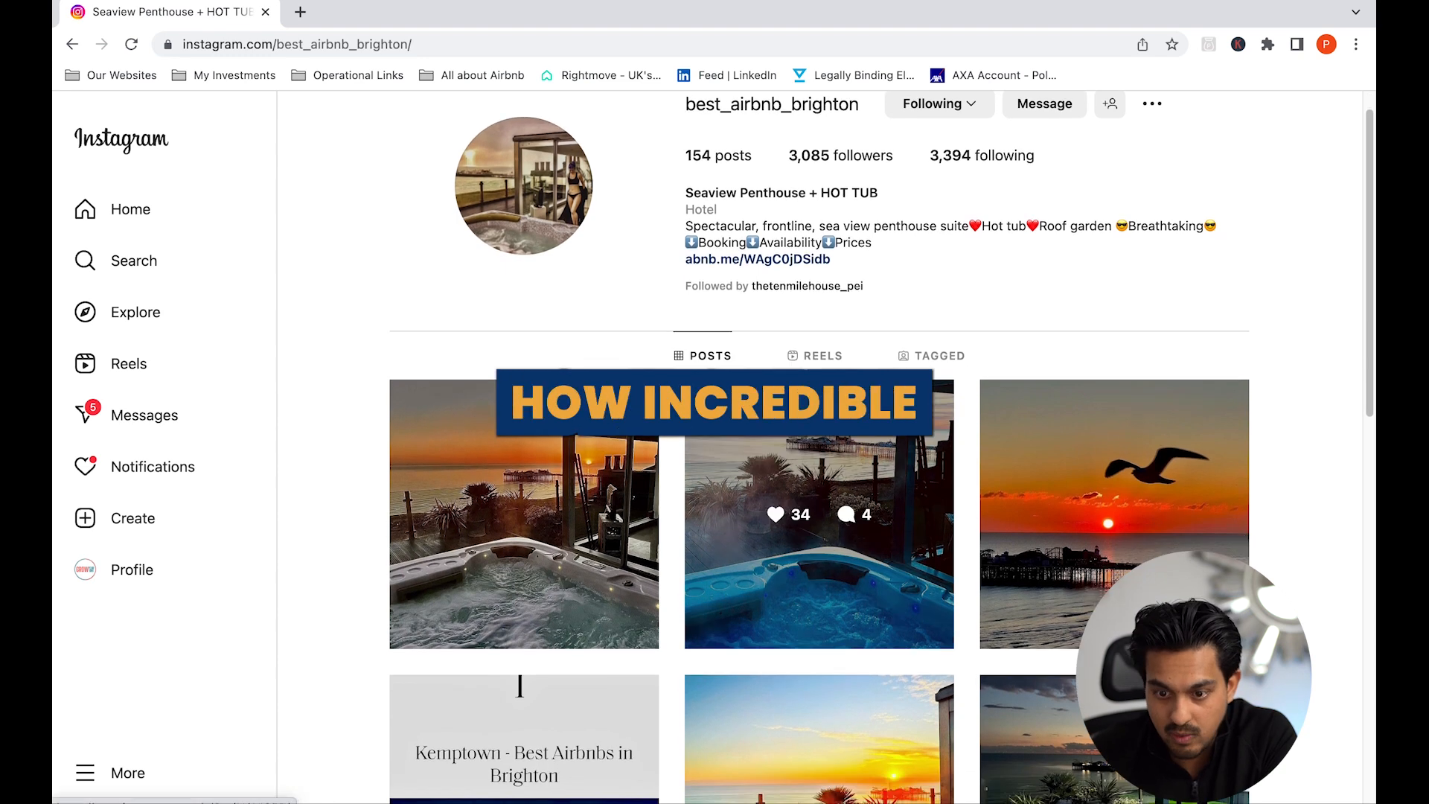
{"action": "scroll", "scroll_direction": "down", "scroll_amount": 3}
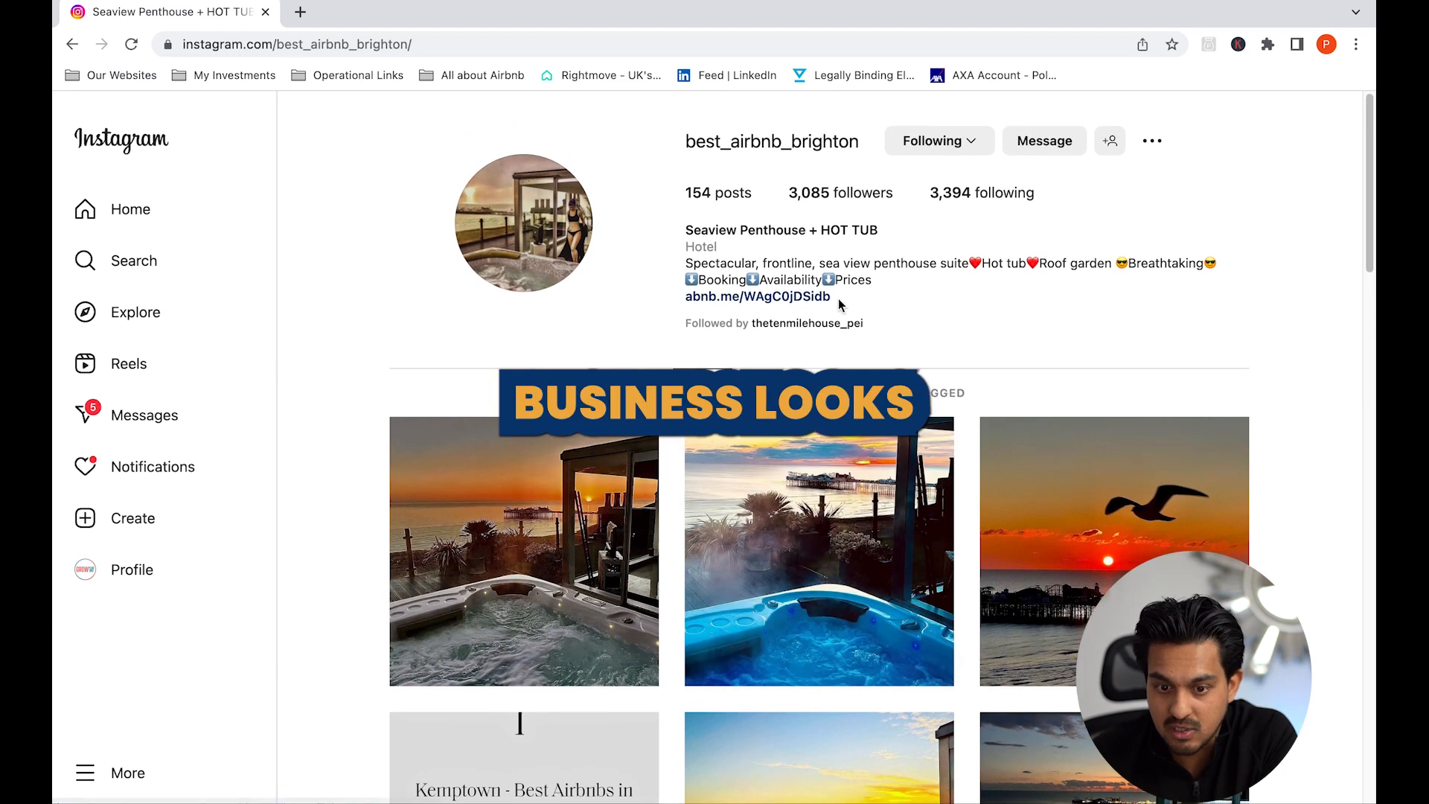
{"action": "scroll", "scroll_direction": "down", "scroll_amount": 3}
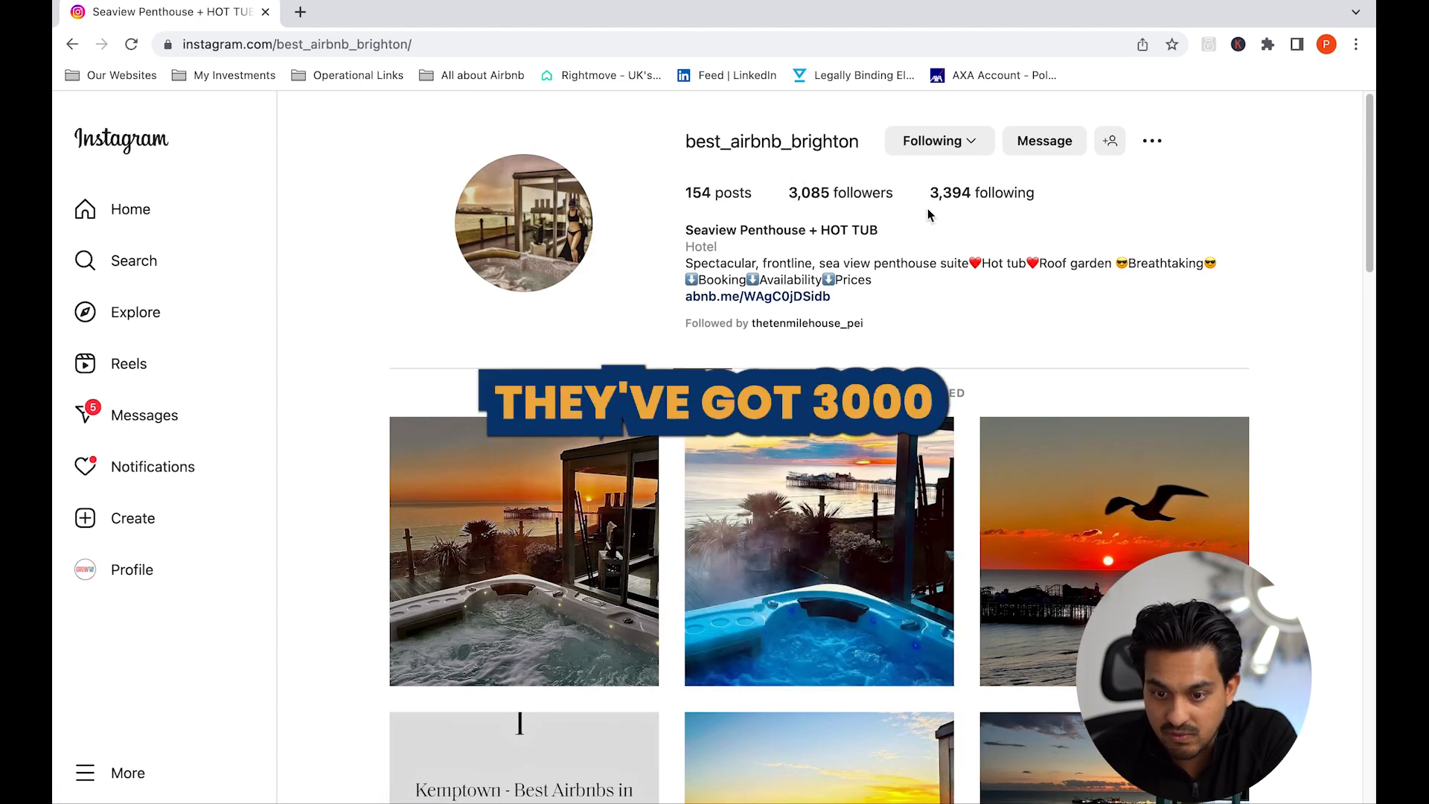
{"action": "scroll", "scroll_direction": "down", "scroll_amount": 3}
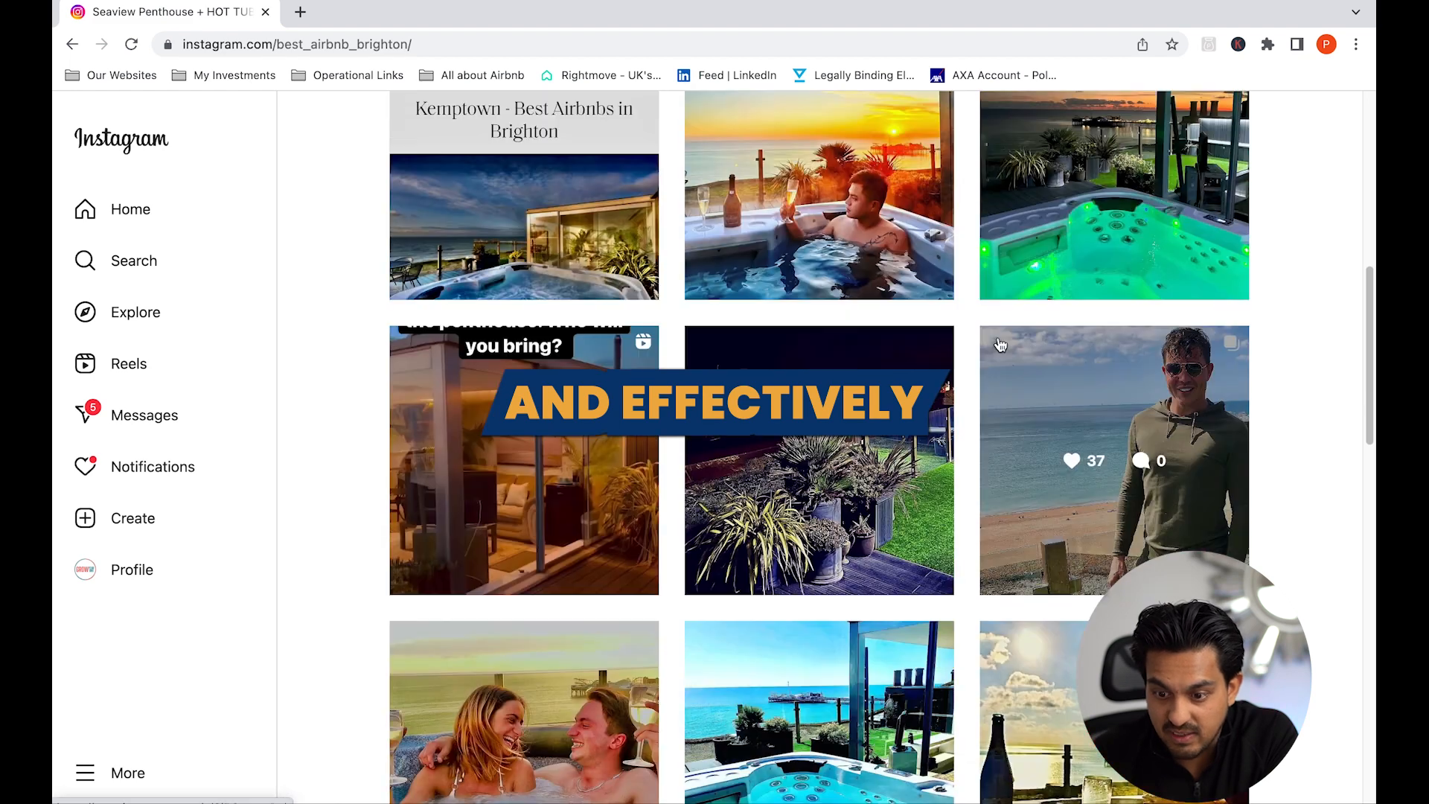
{"action": "scroll", "scroll_direction": "down", "scroll_amount": 3}
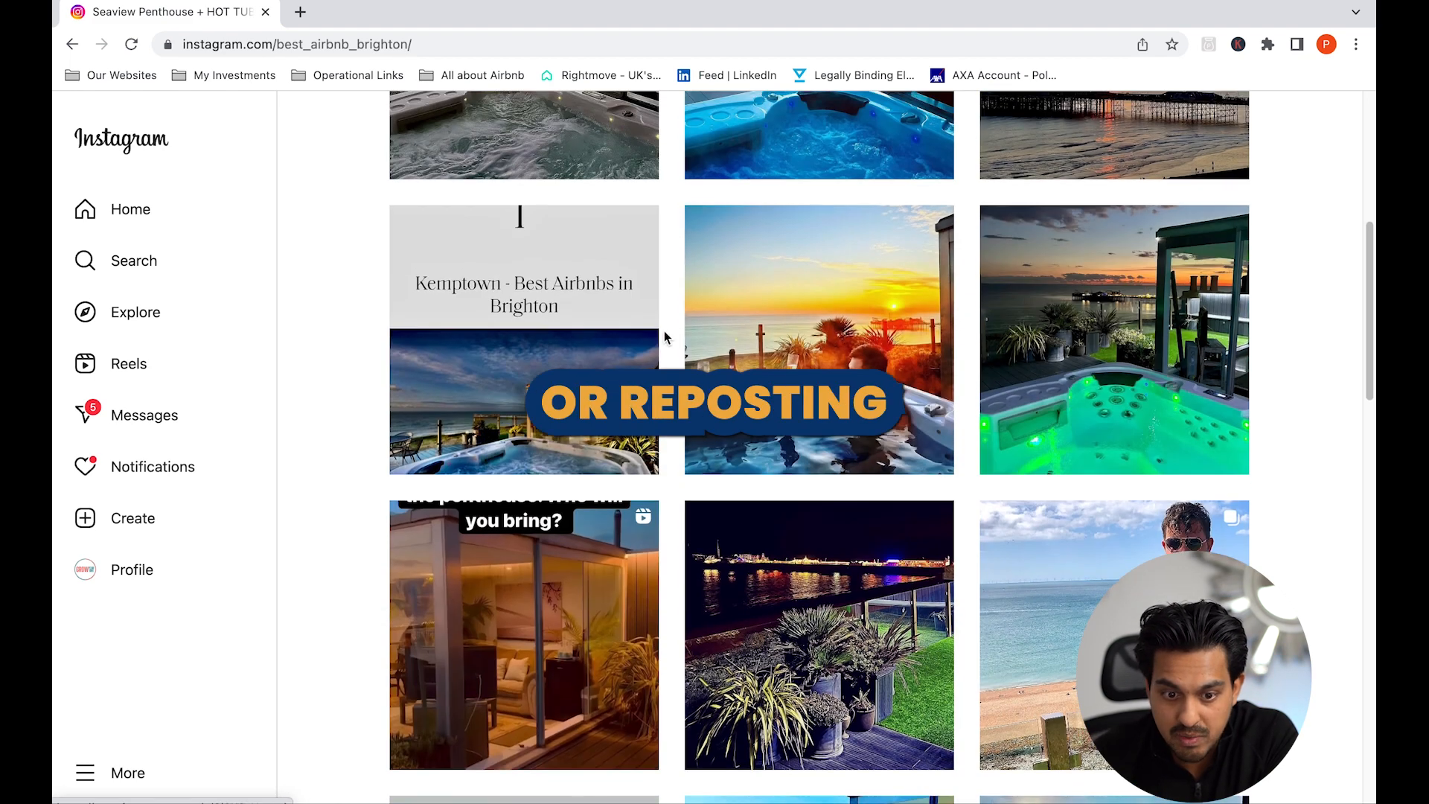
{"action": "scroll", "scroll_direction": "up", "scroll_amount": 3}
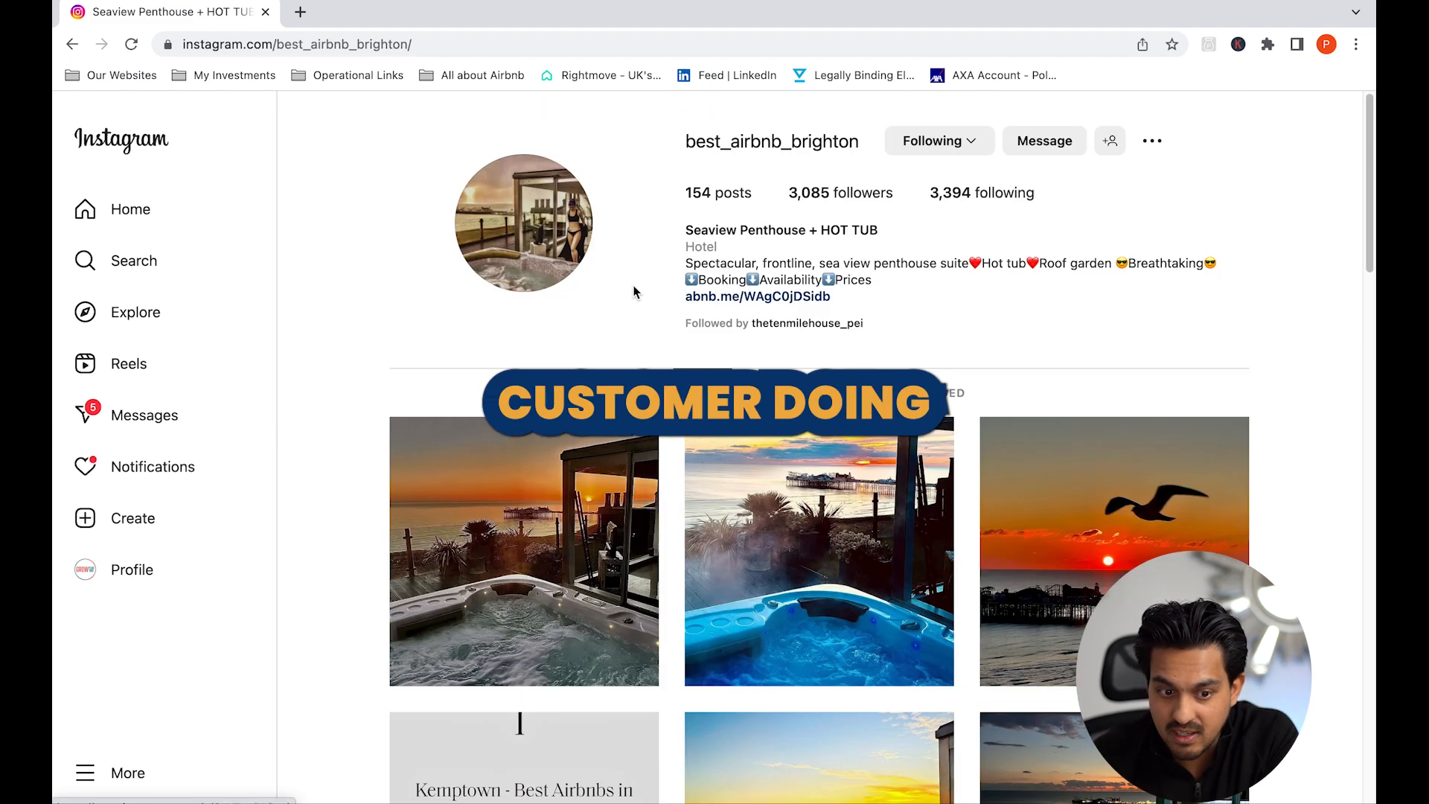
{"action": "scroll", "scroll_direction": "down", "scroll_amount": 3}
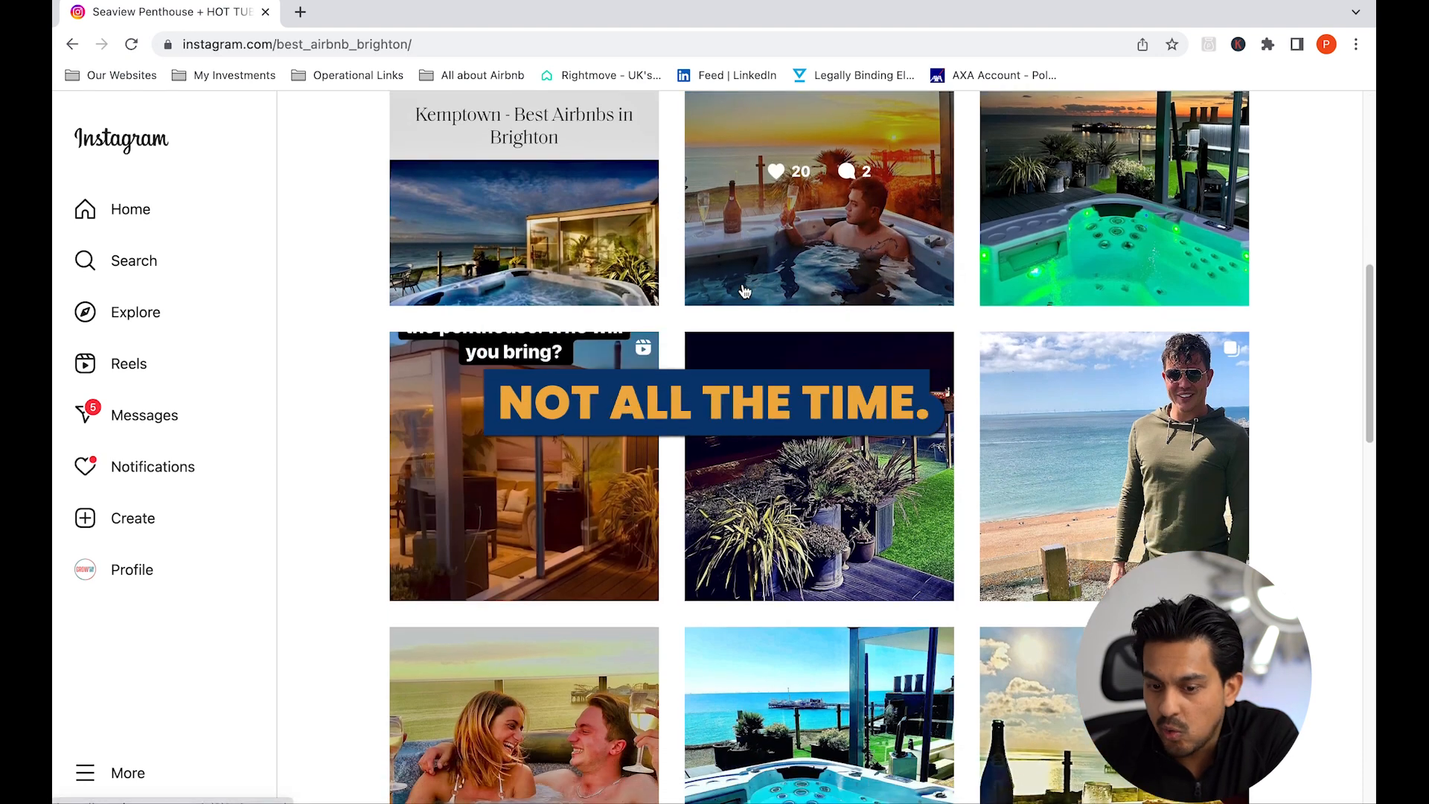
{"action": "scroll", "scroll_direction": "down", "scroll_amount": 3}
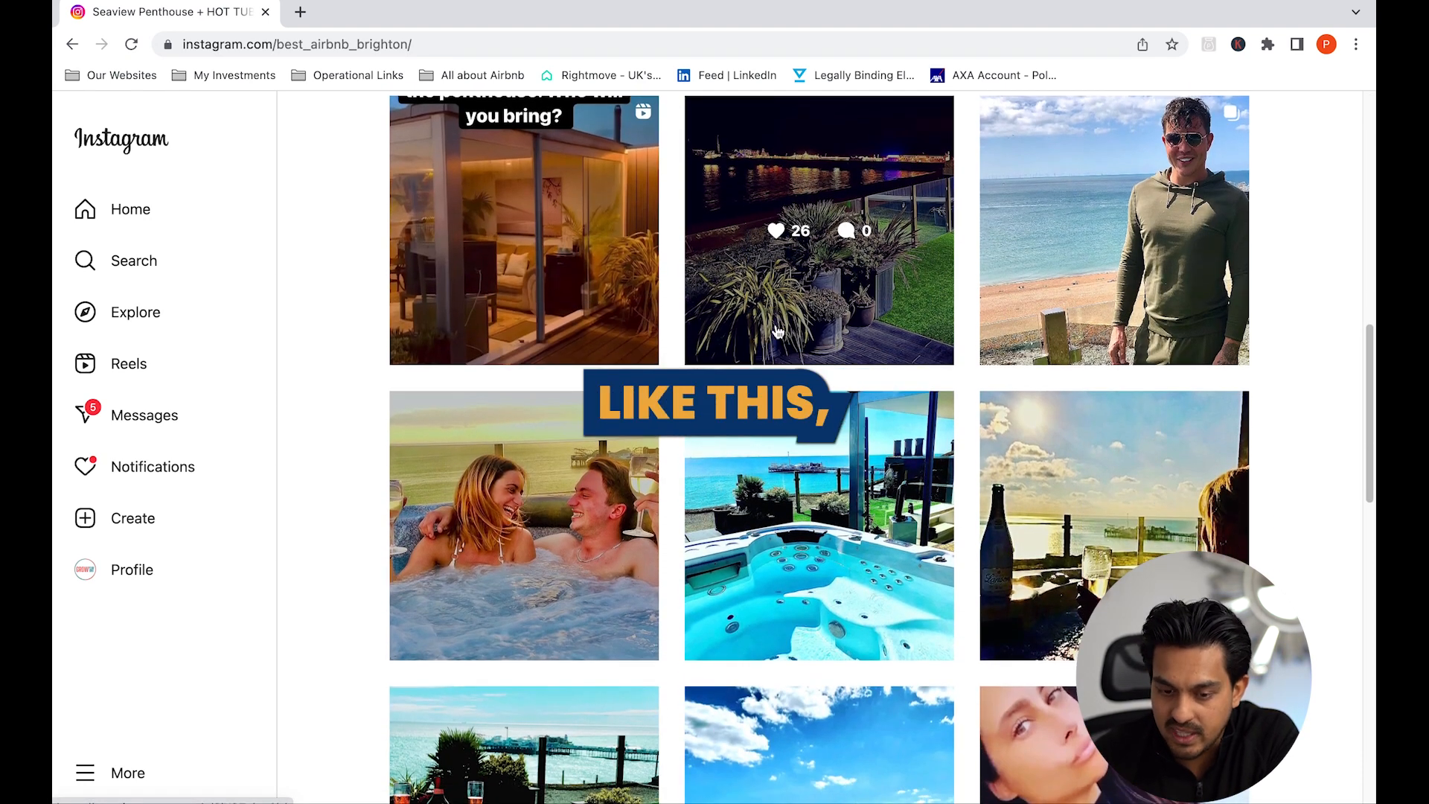
{"action": "scroll", "scroll_direction": "up", "scroll_amount": 3}
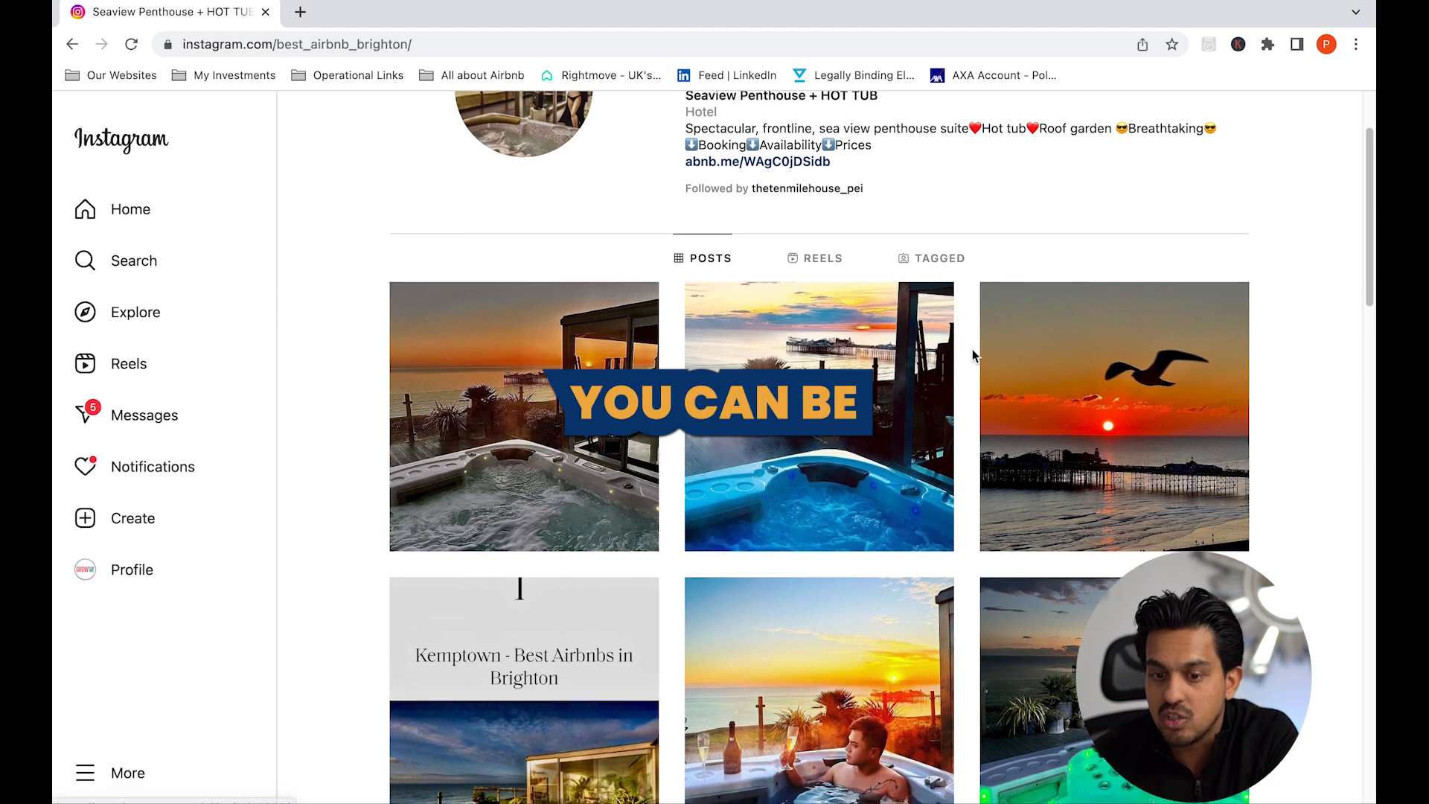
{"action": "scroll", "scroll_direction": "down", "scroll_amount": 3}
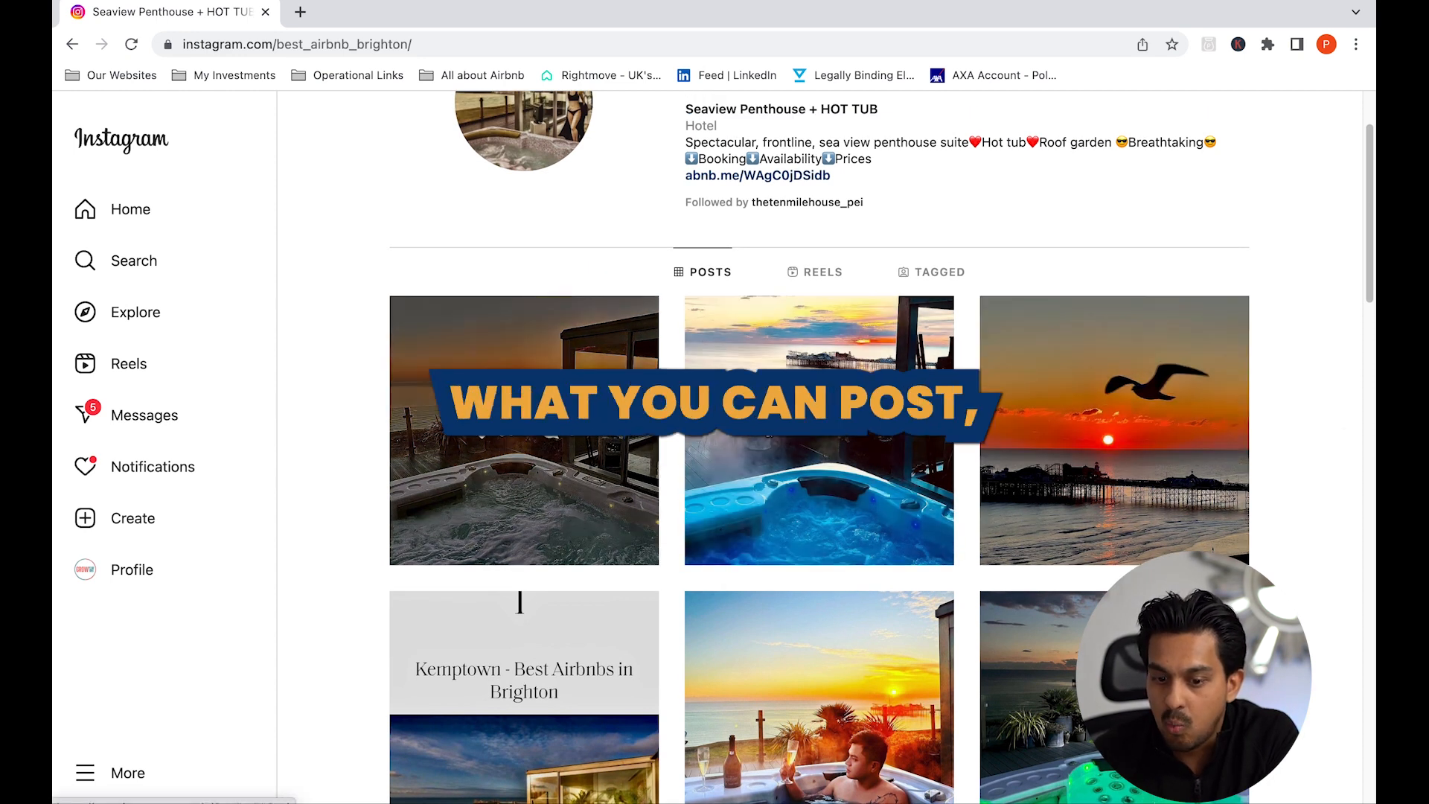